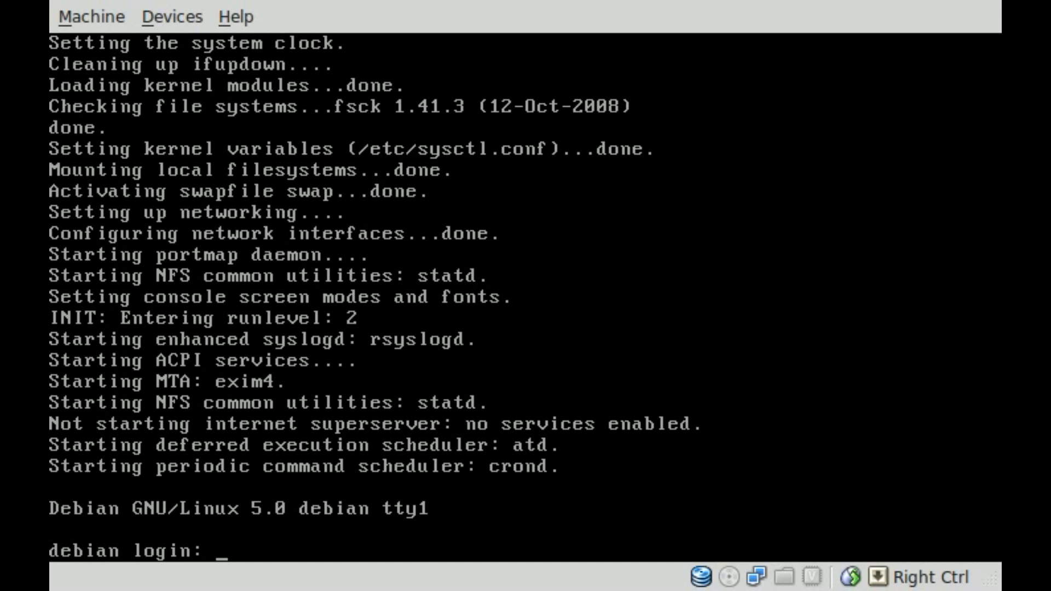
- Log in to the Debian console as root
text(root)
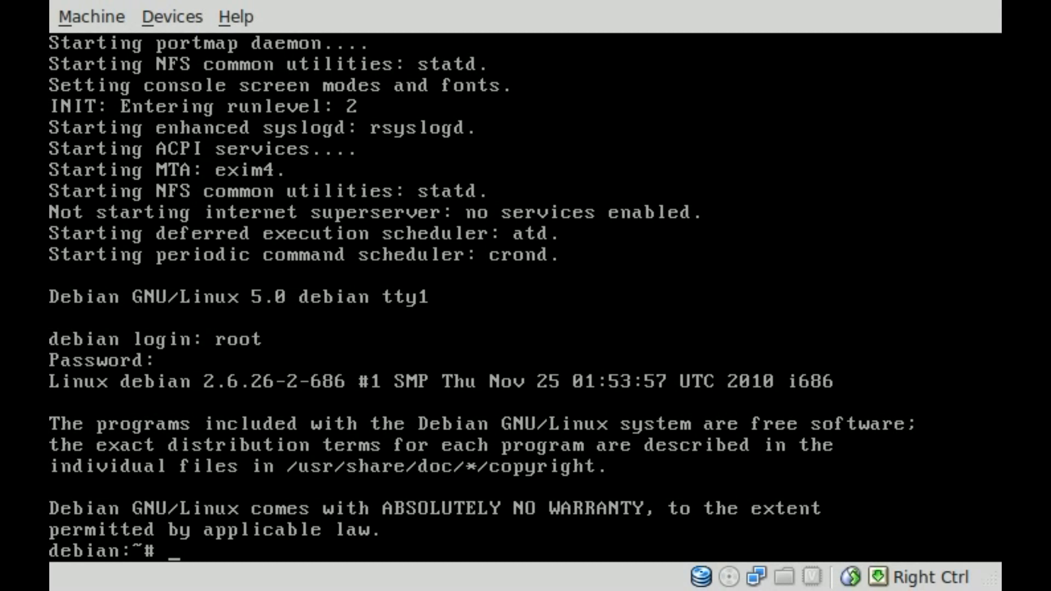
- Refresh the Debian package lists with aptitude update
text(aptitude update)
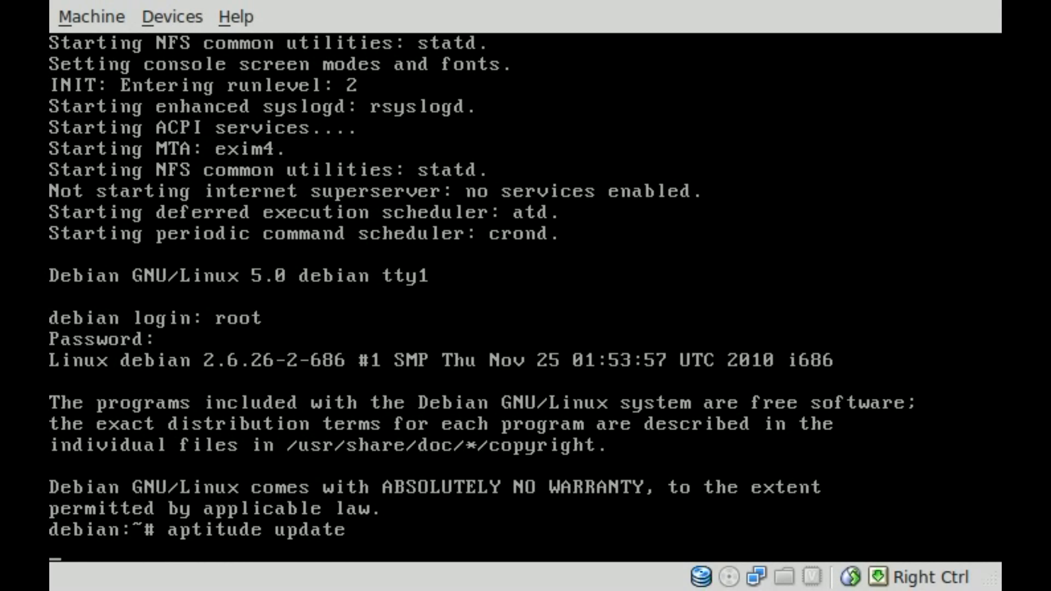
key(Return)
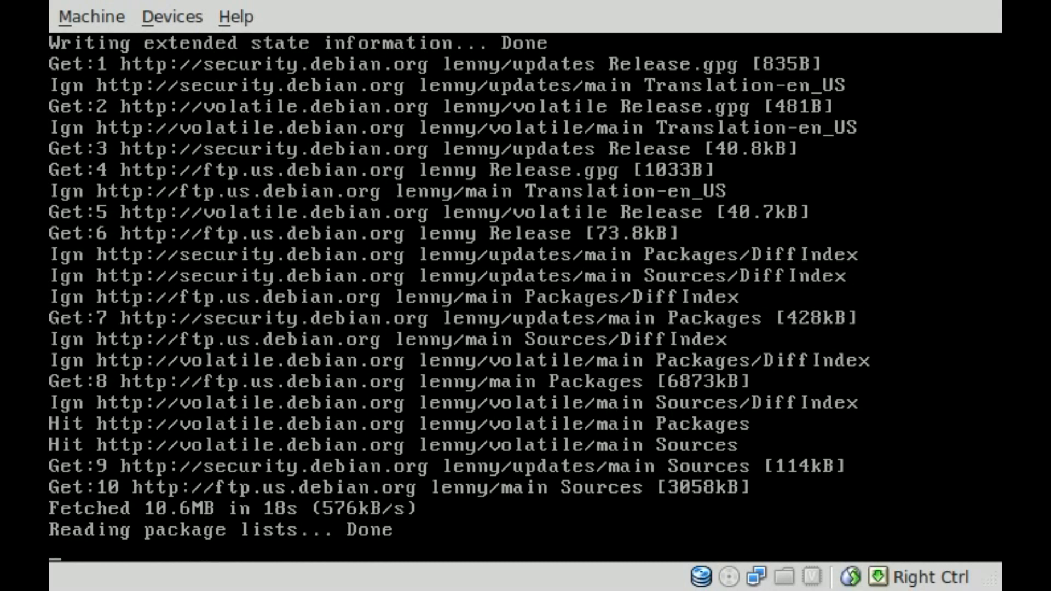
- Search aptitude for mysql and scroll the results to find mysql-server-5.0
text(aptitude)
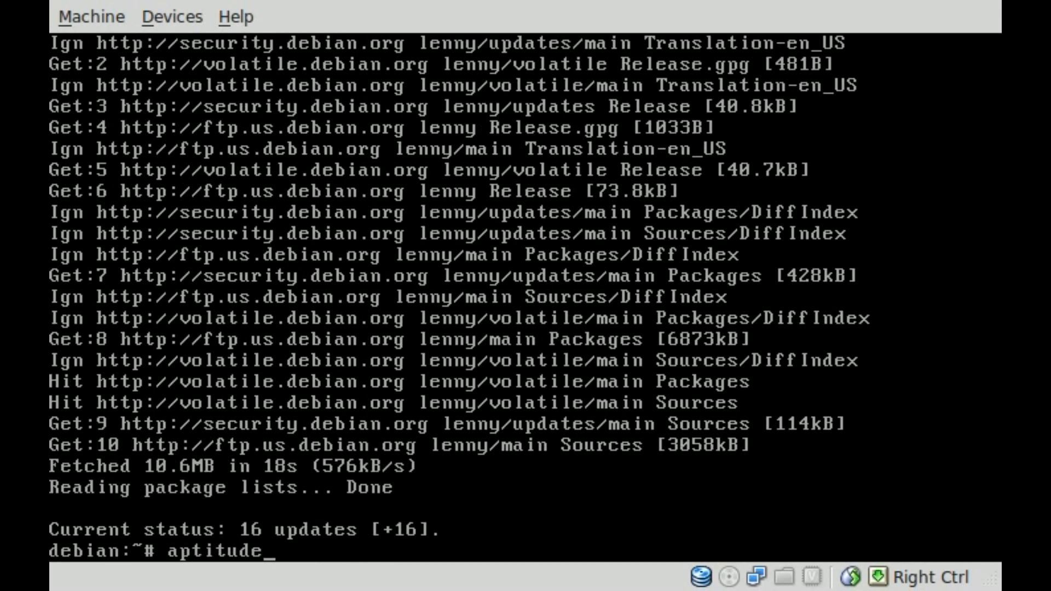
text(search my)
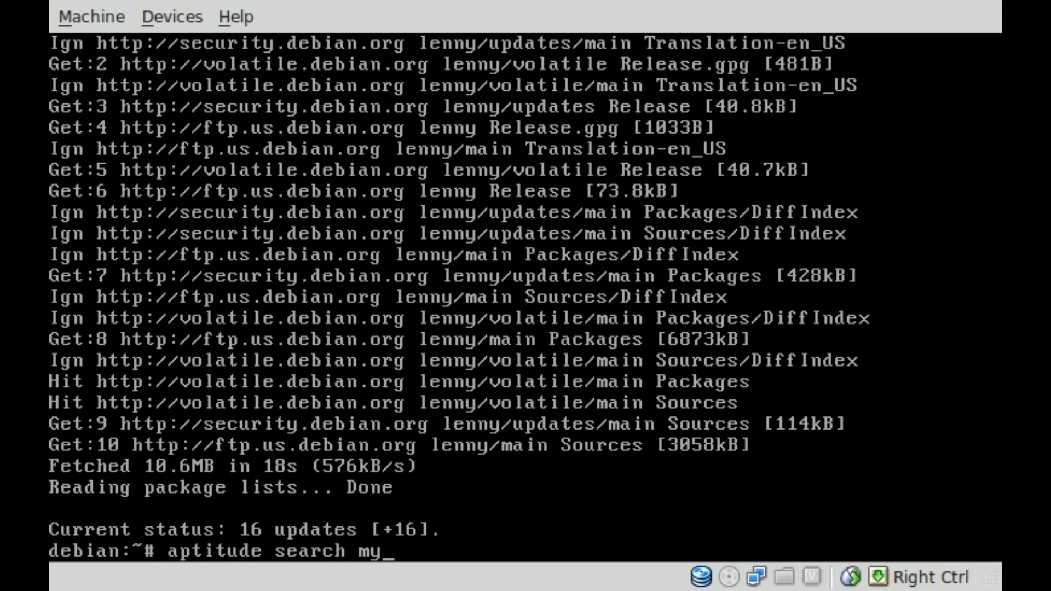
text(sql)
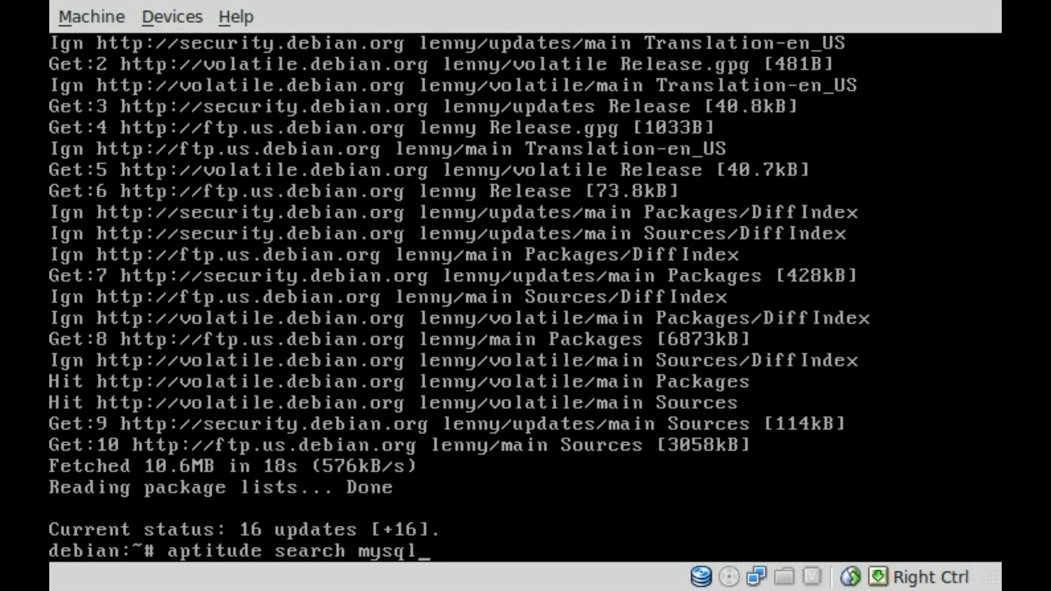
key(Return)
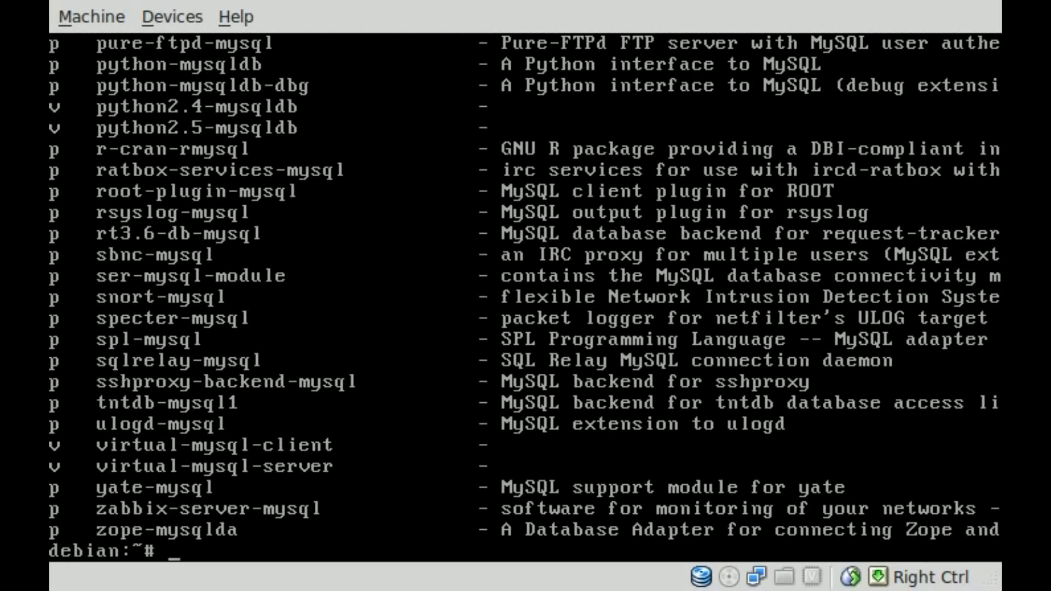
scroll(up, 3)
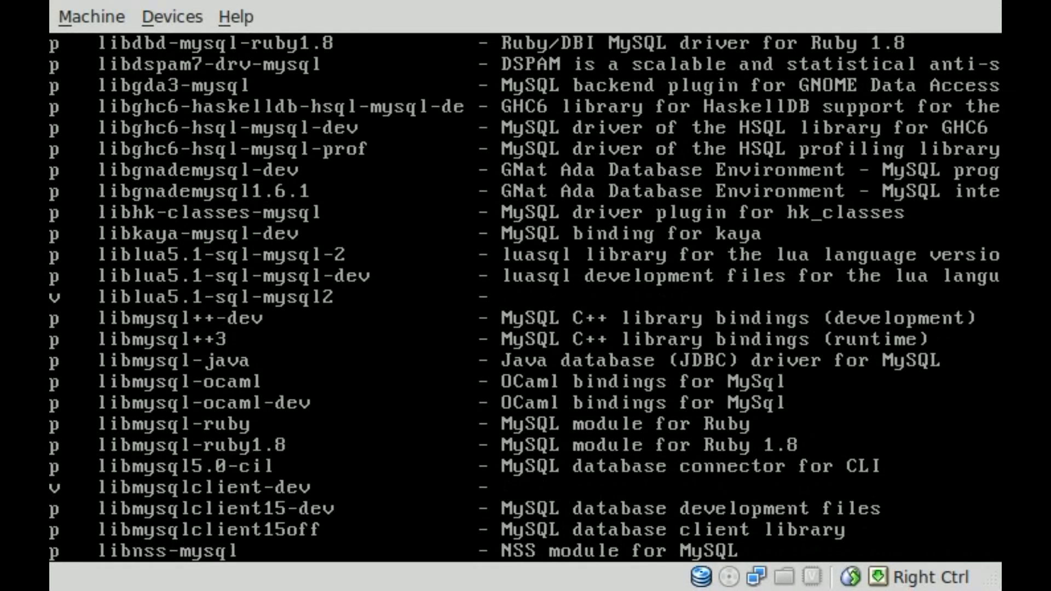
scroll(up, 3)
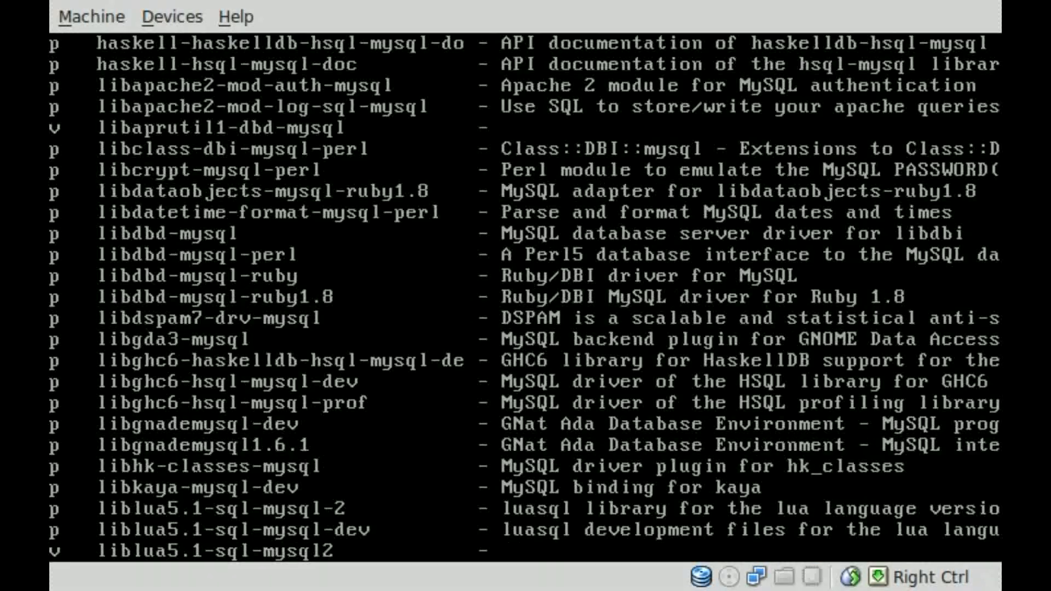
scroll(down, 3)
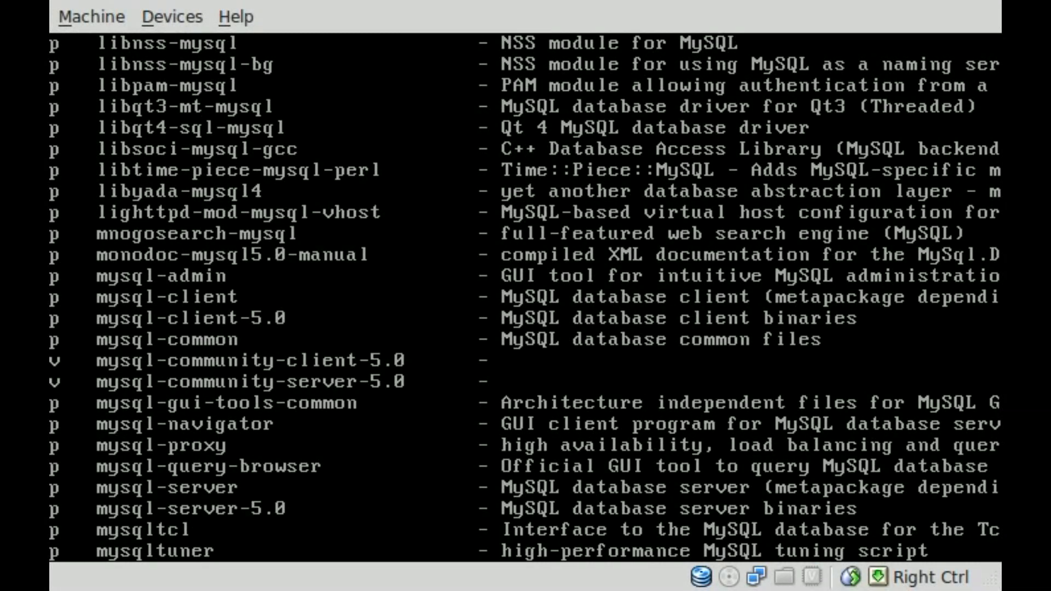
scroll(down, 3)
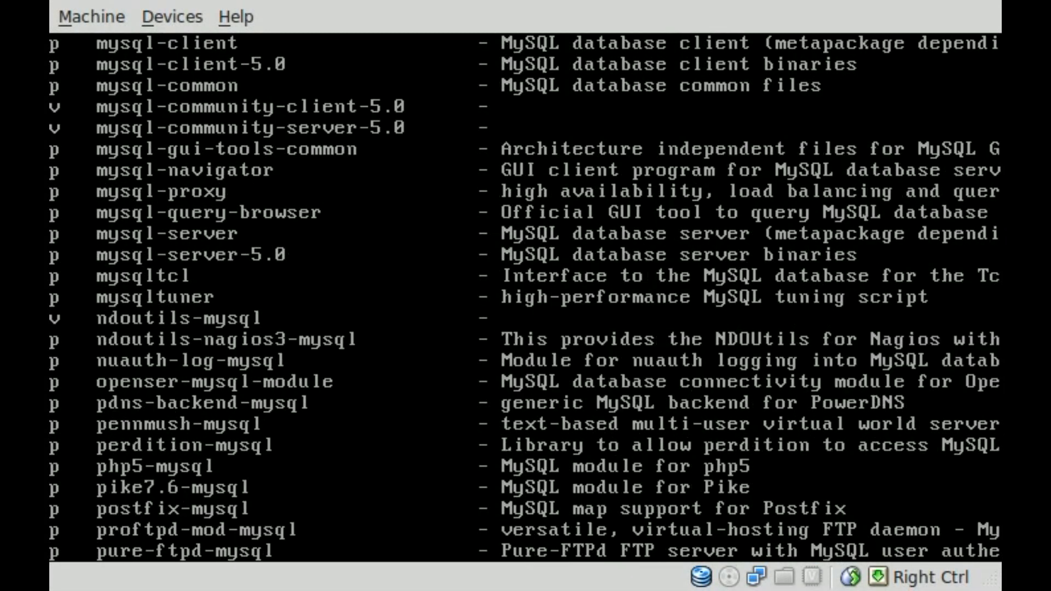
scroll(down, 3)
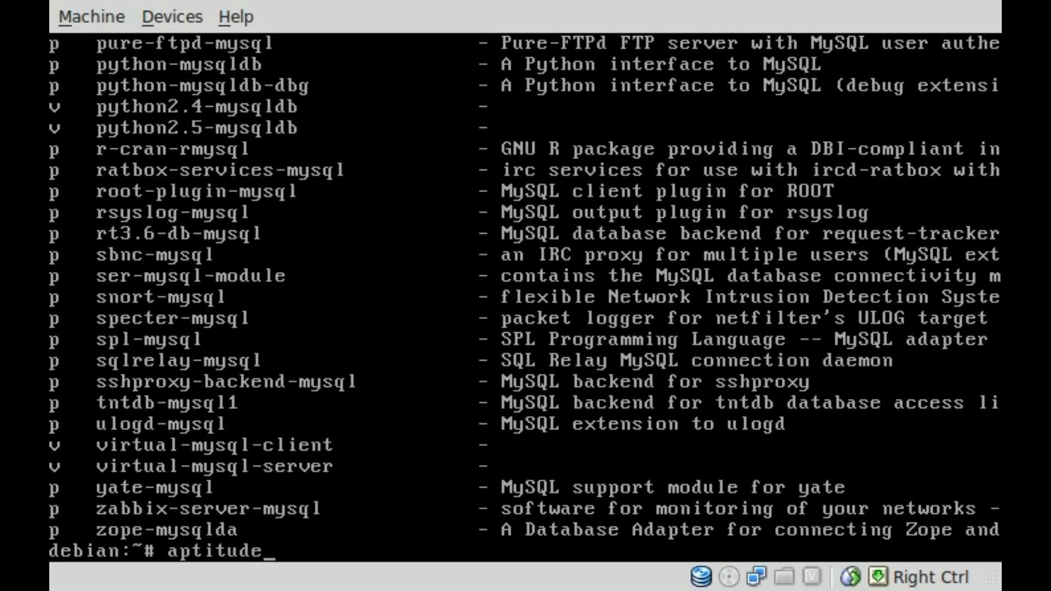
- Install mysql-server with aptitude, confirming the twelve new packages
text(install my)
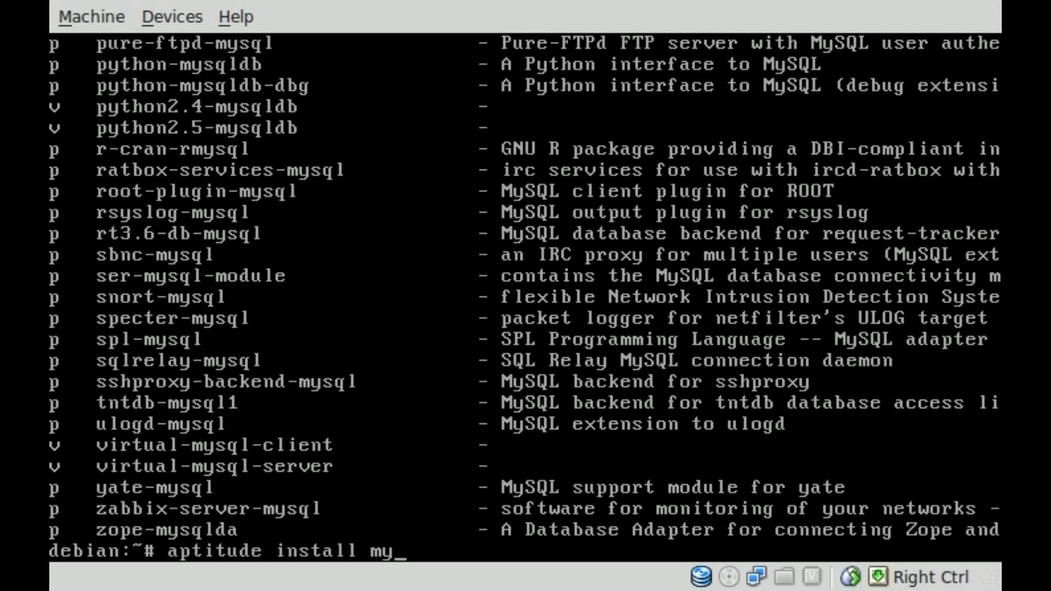
text(s)
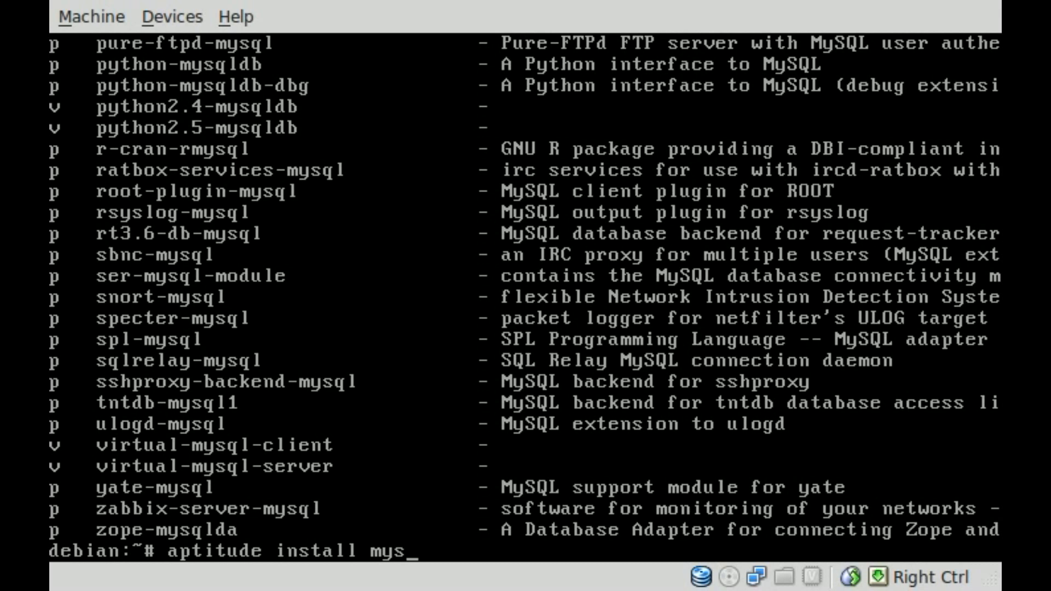
text(ql-server)
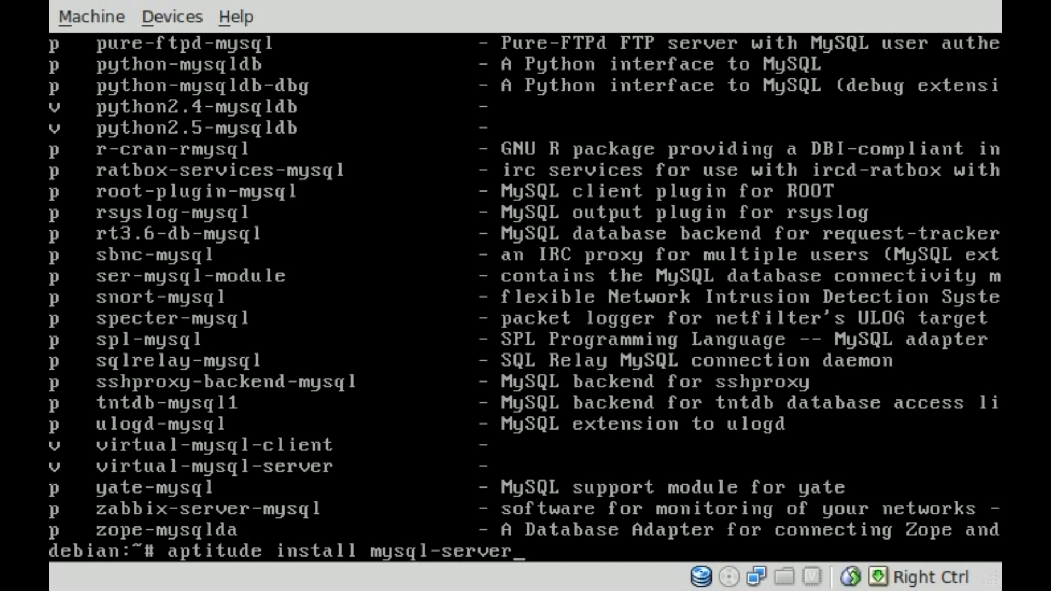
key(Return)
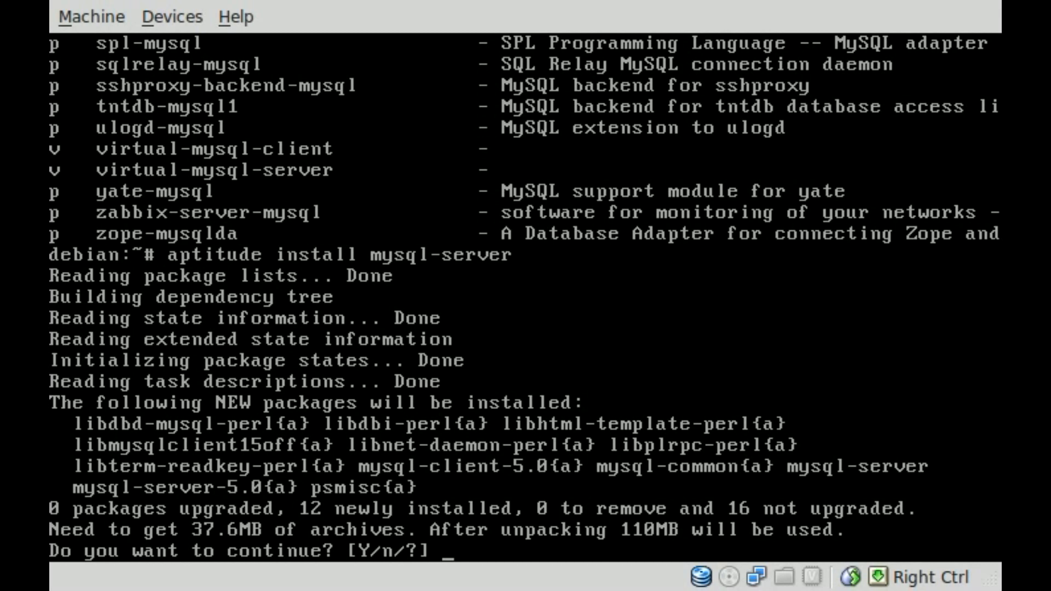
key(Return)
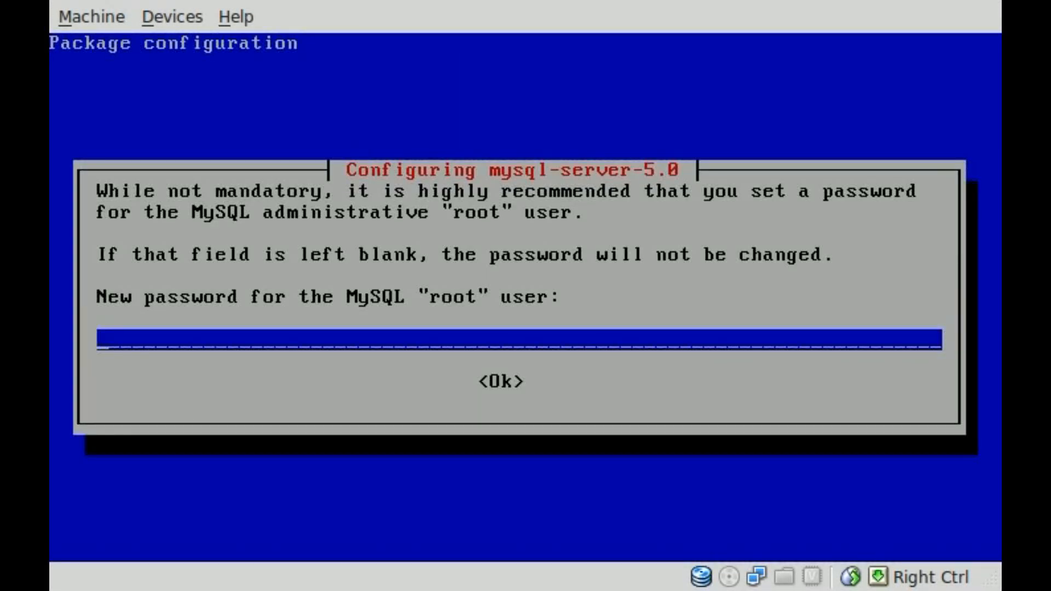
- Enter the new MySQL root password and retype it for confirmation
text(**)
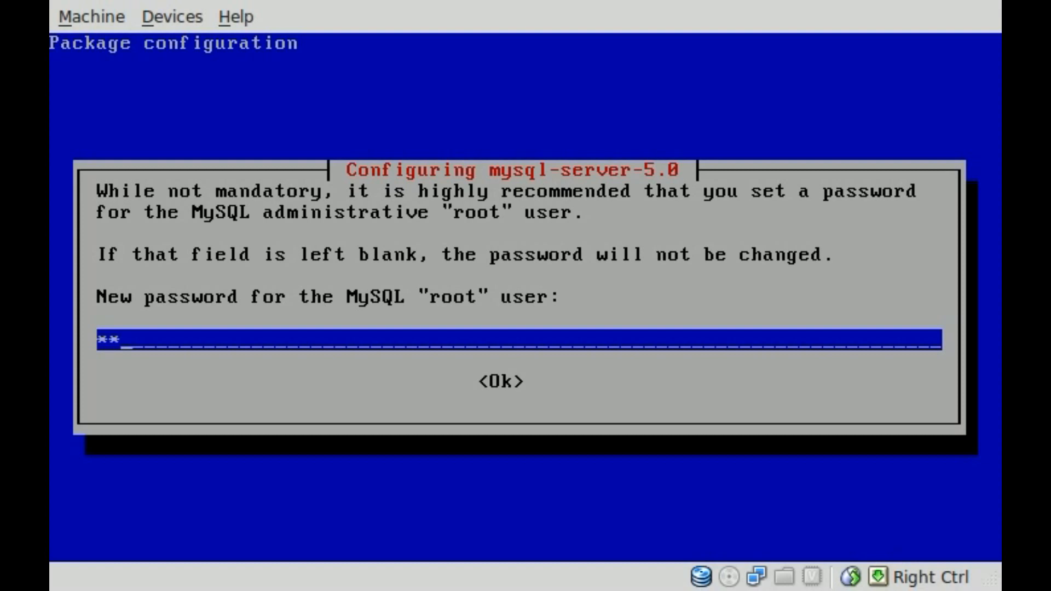
key(Return)
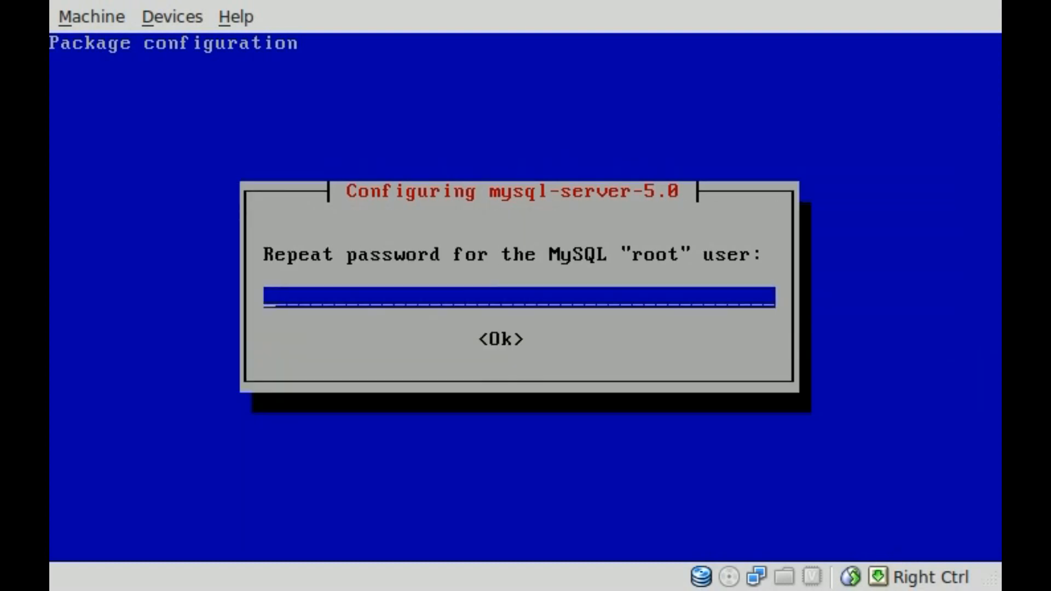
text(*****)
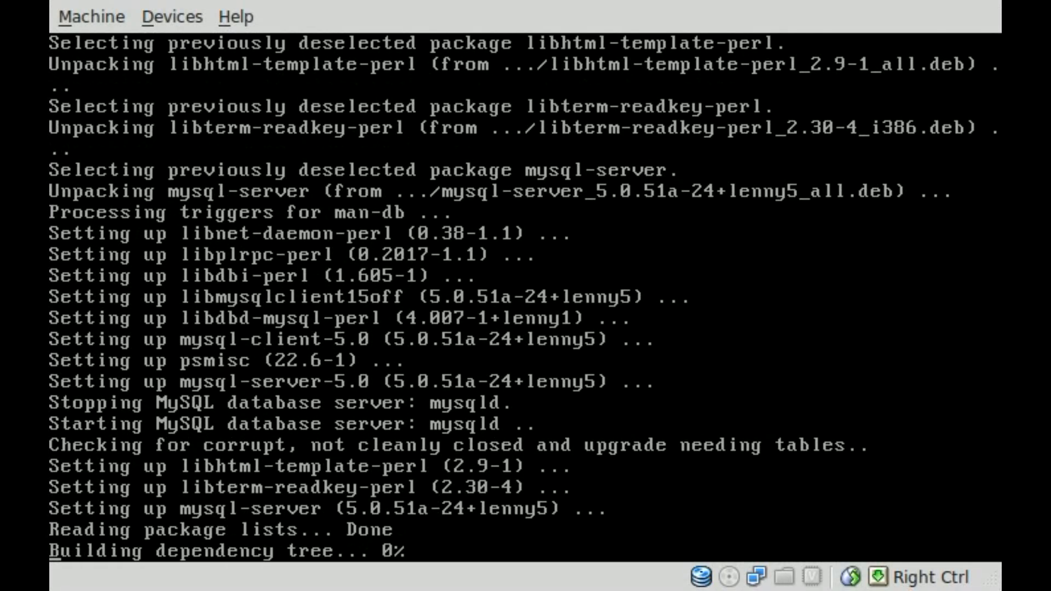
- Wait for the mysql-server setup to finish and the root prompt to return
scroll(down, 3)
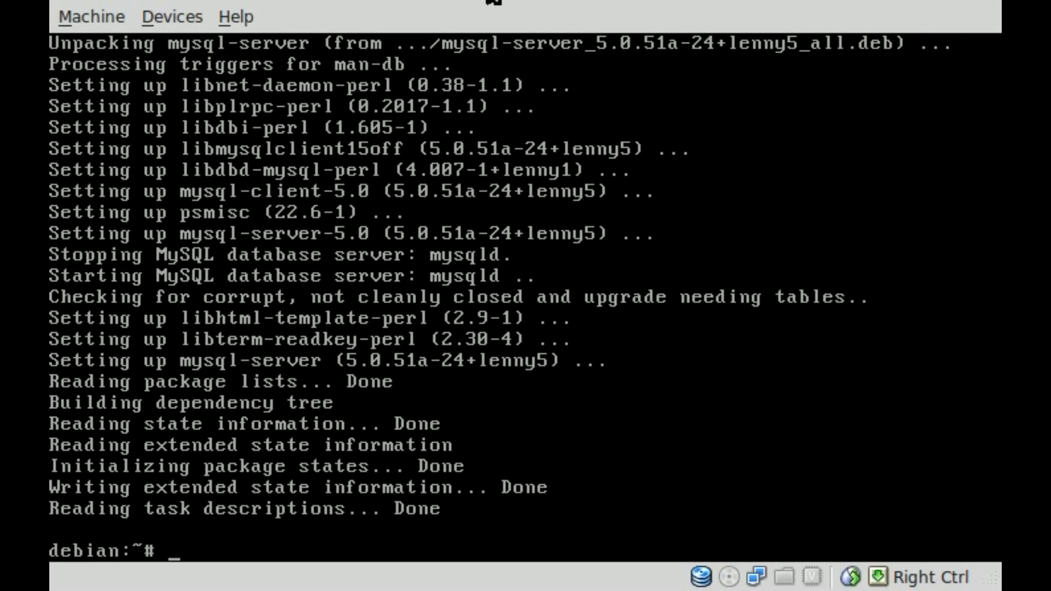
text(m)
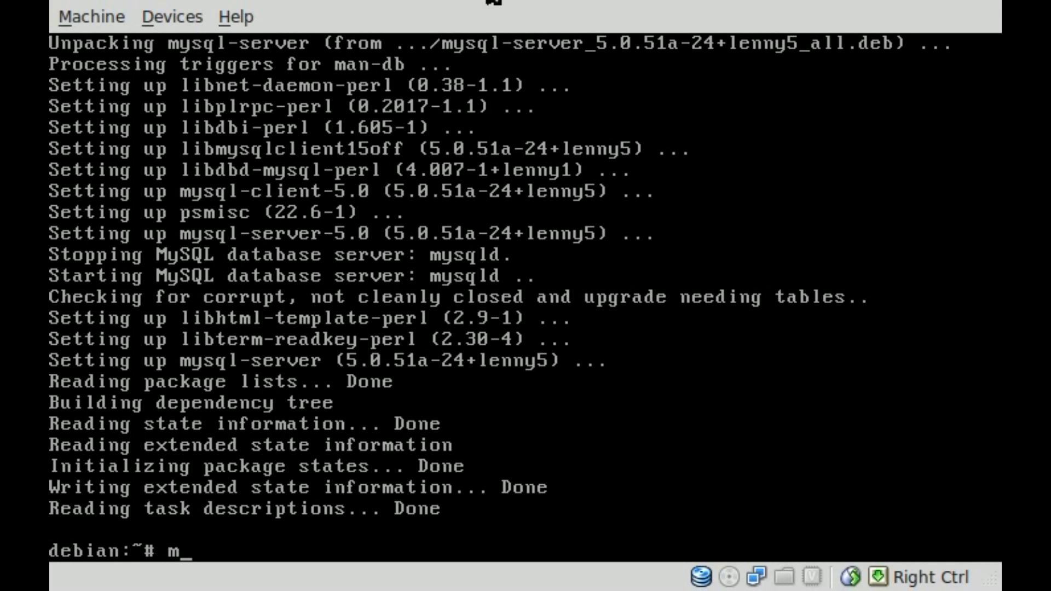
text(ysql)
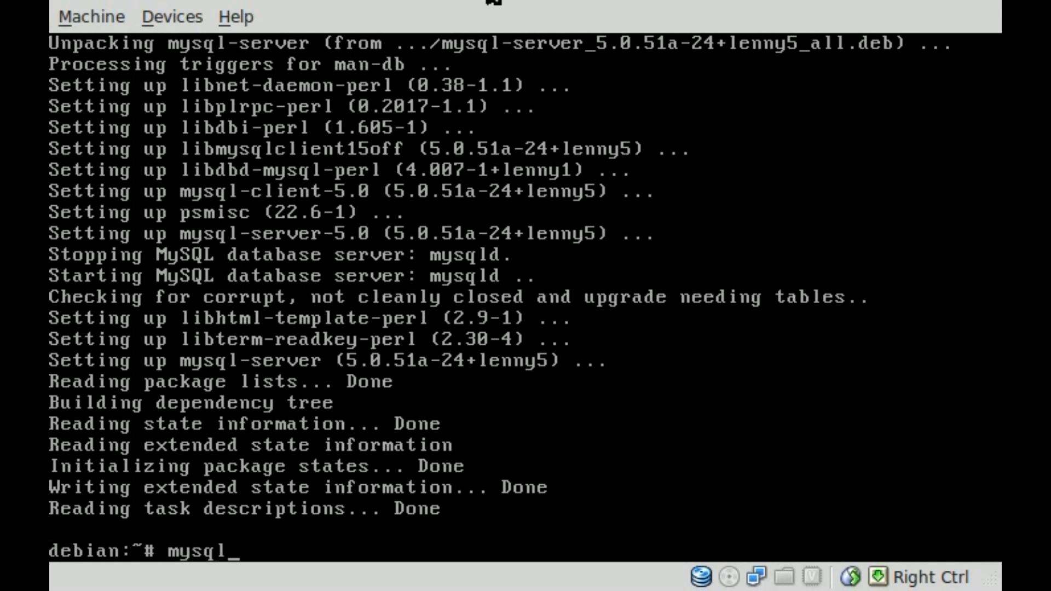
text(admin)
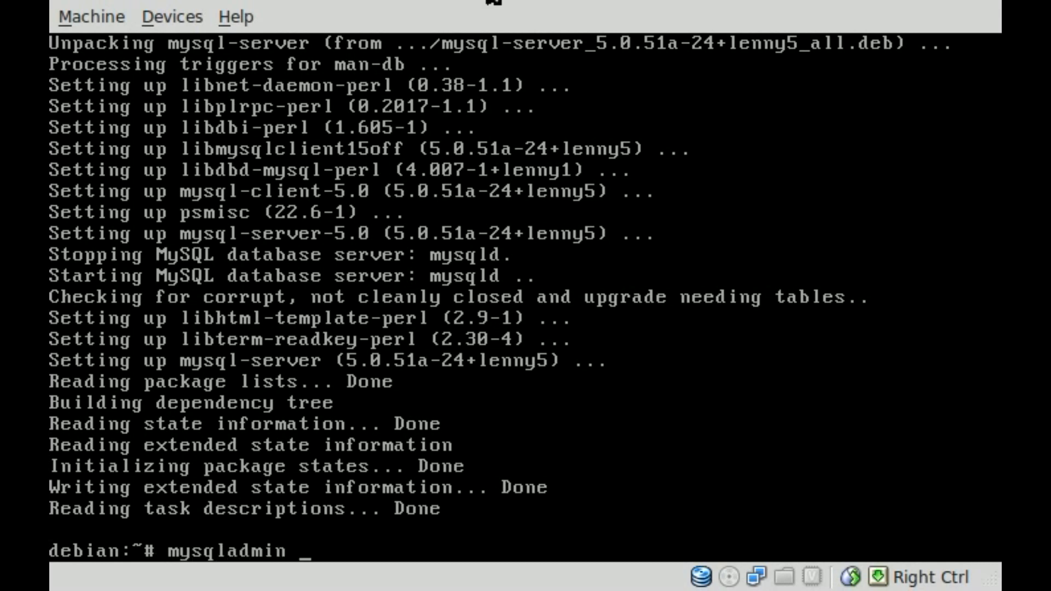
text(-)
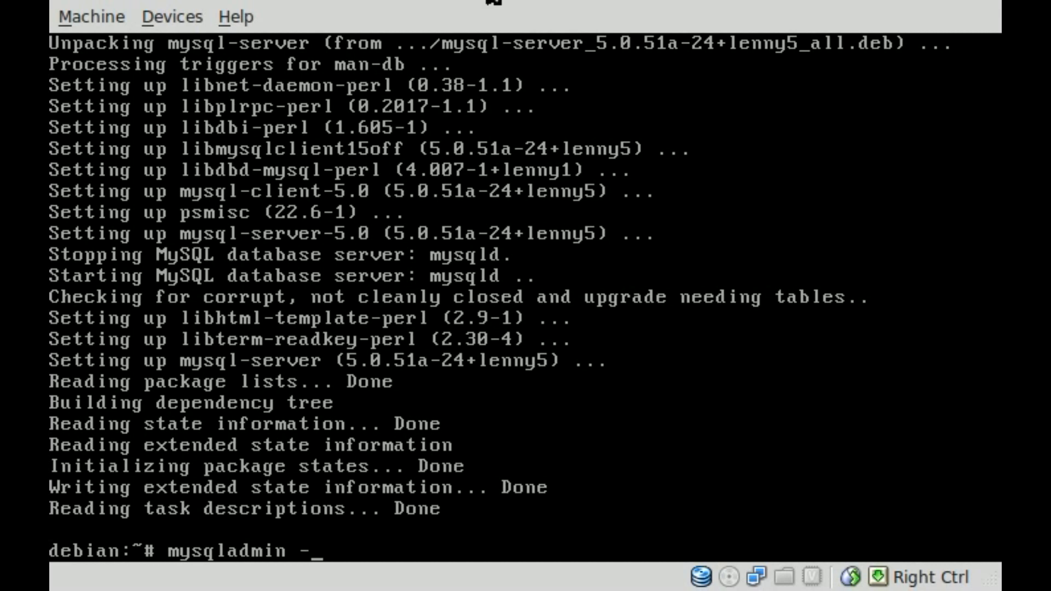
text(h)
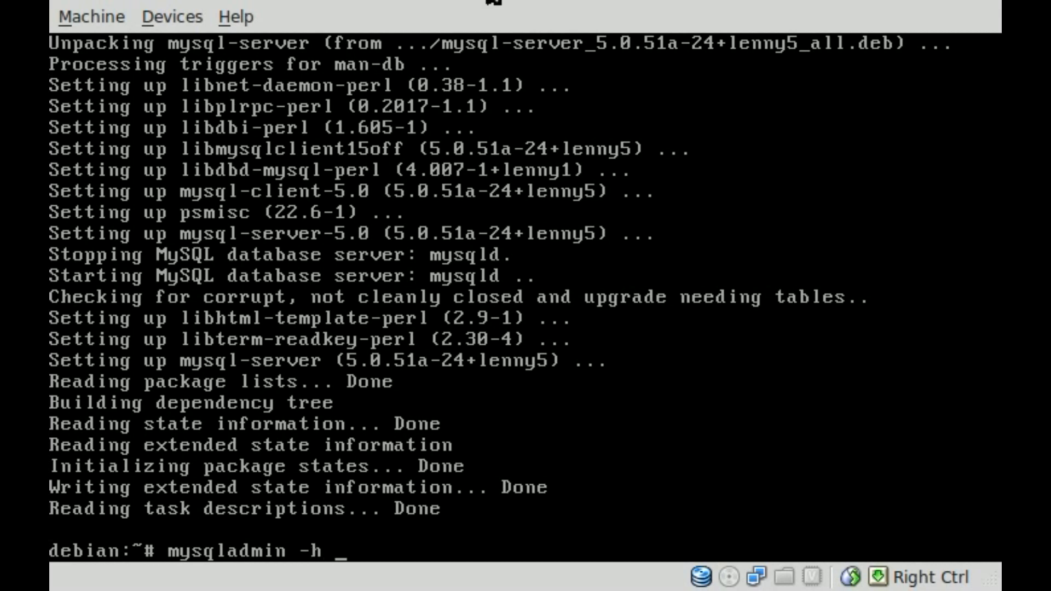
text(localhost)
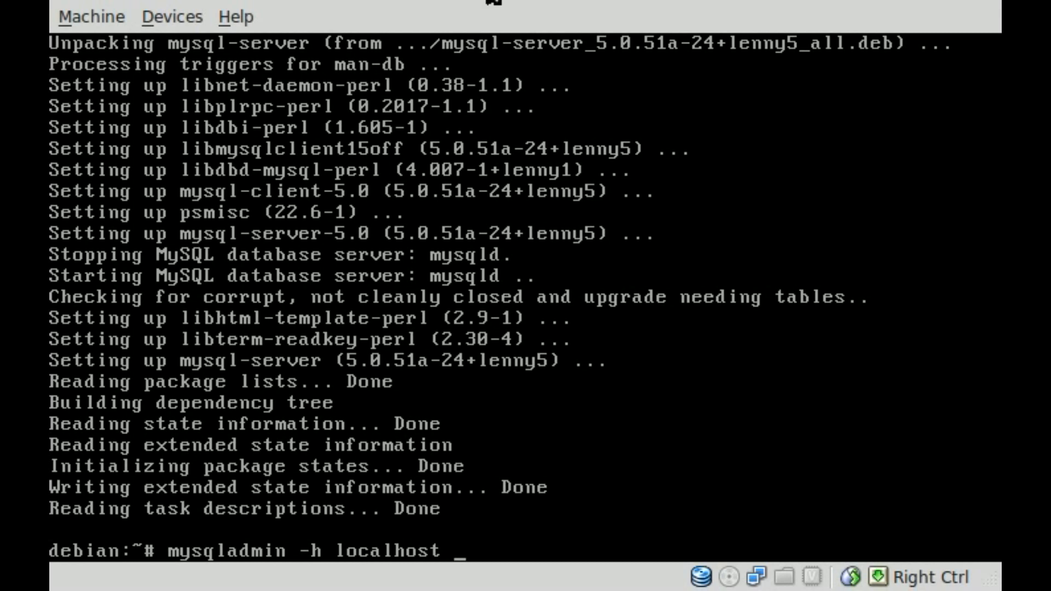
text(-u)
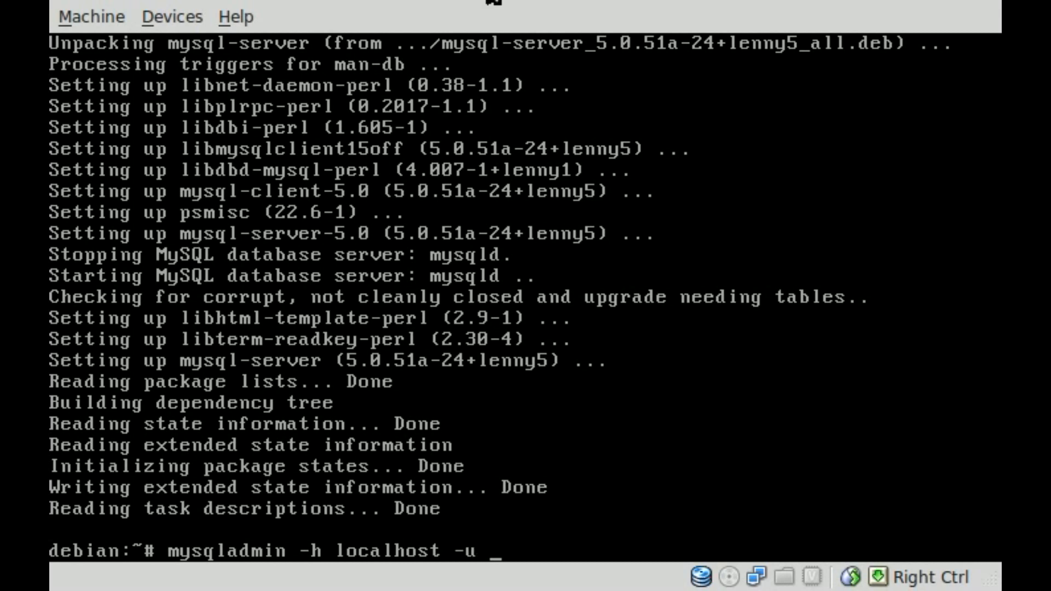
text(root)
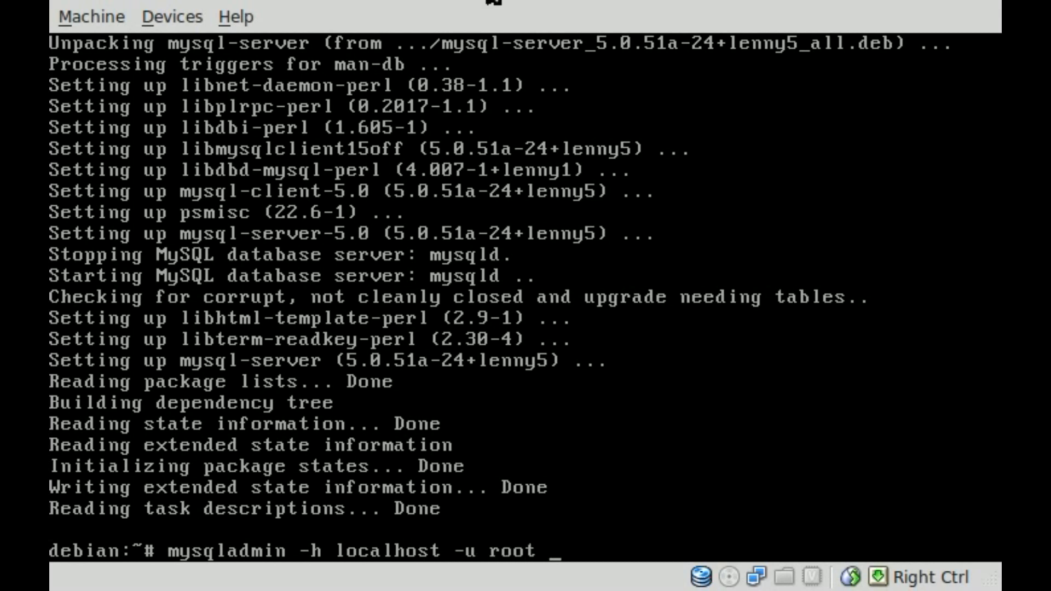
text(-p)
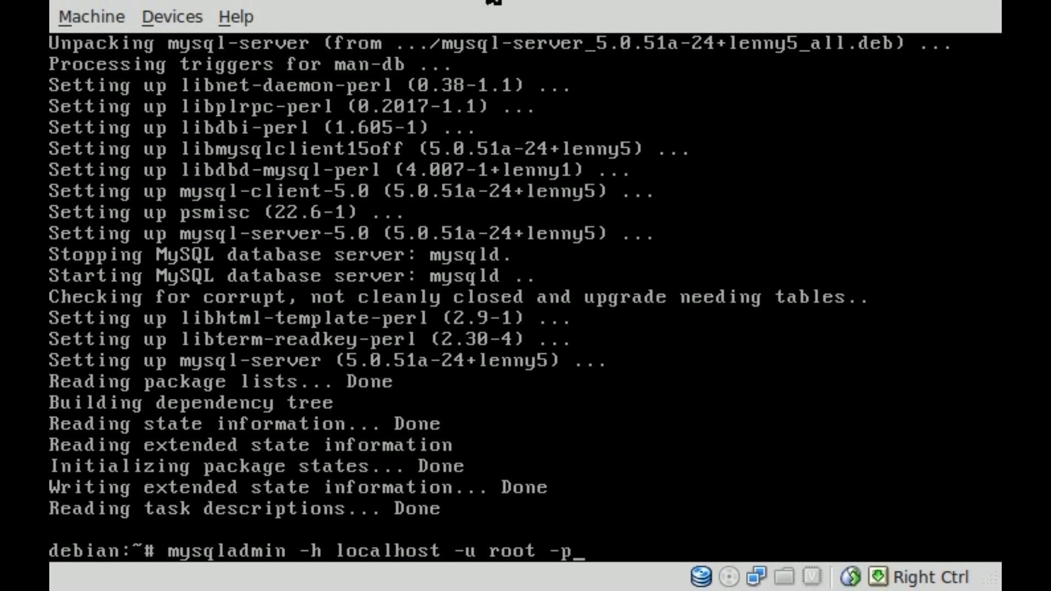
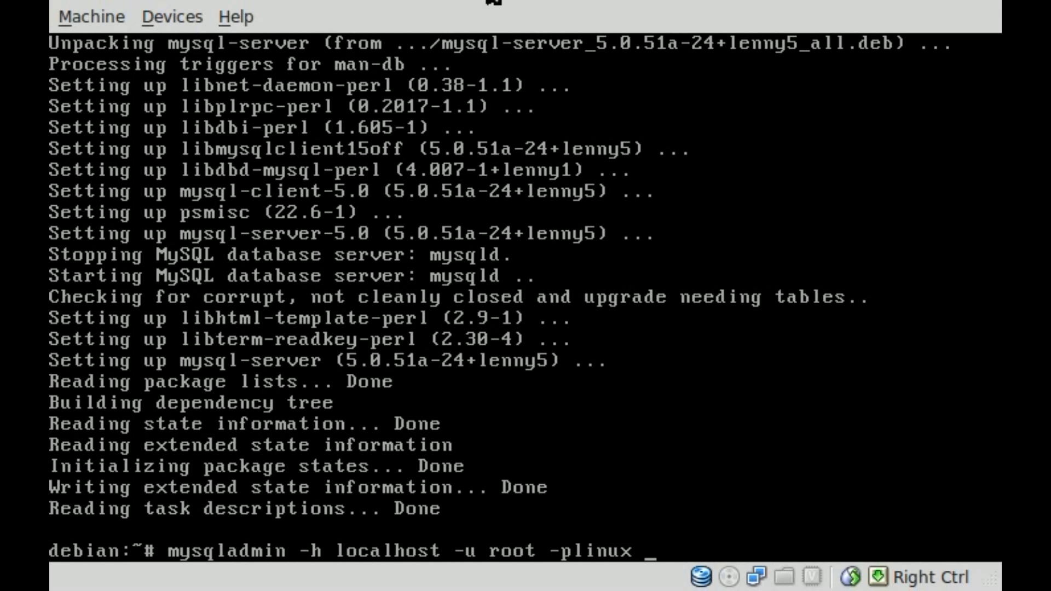
- Complete the command with 'create filmsbykris' and run it to create the database
text(creat)
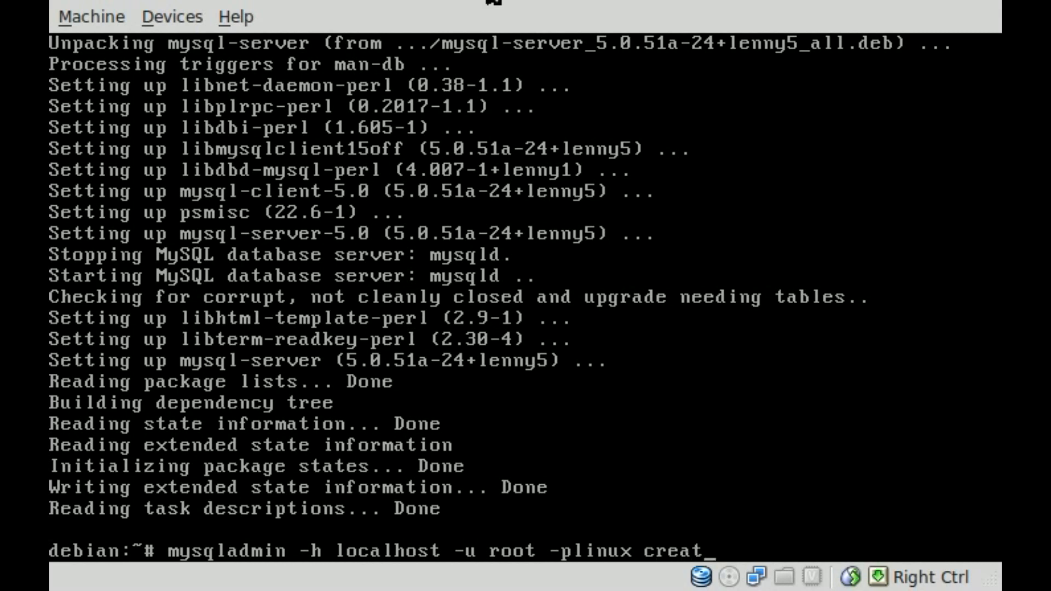
text(e films)
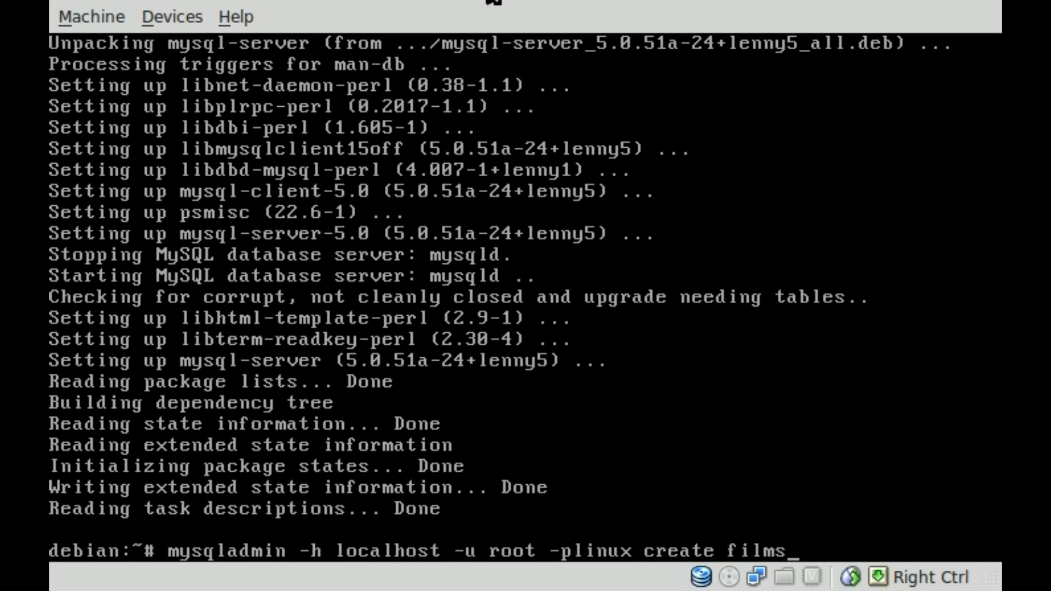
text(bykris)
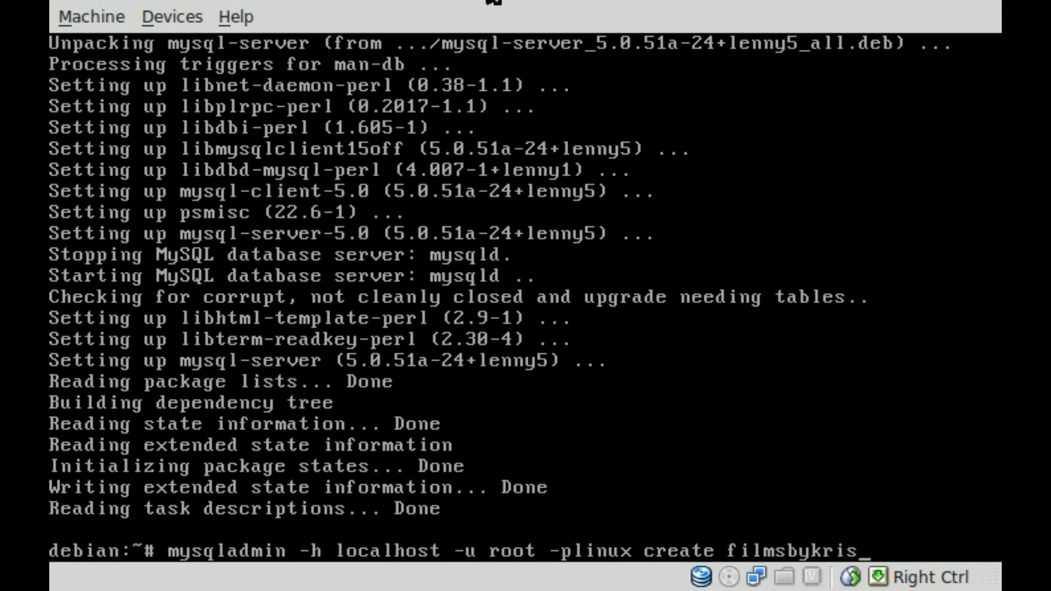
key(Return)
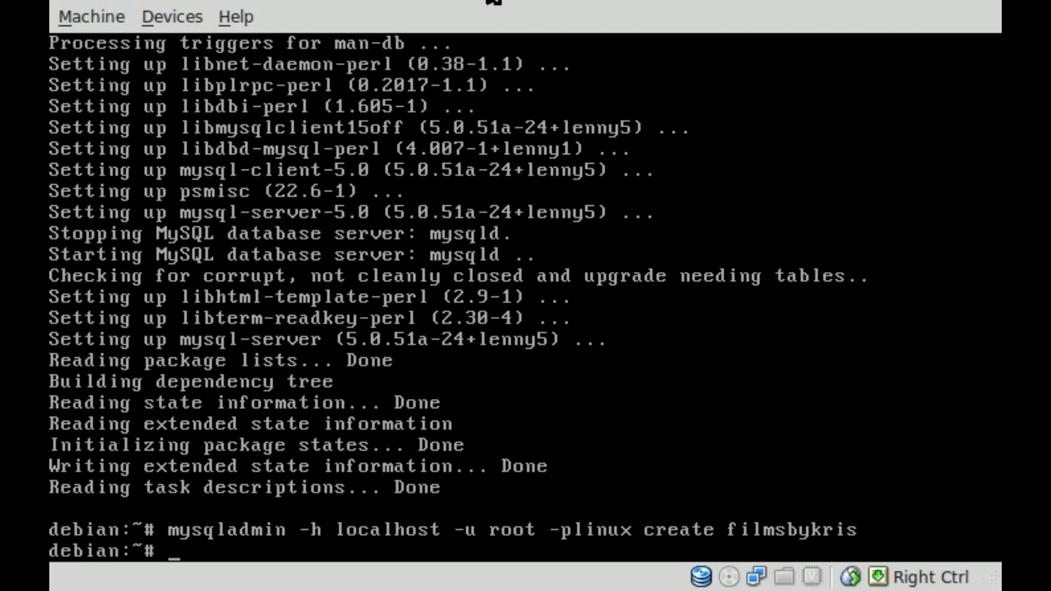
text(mys)
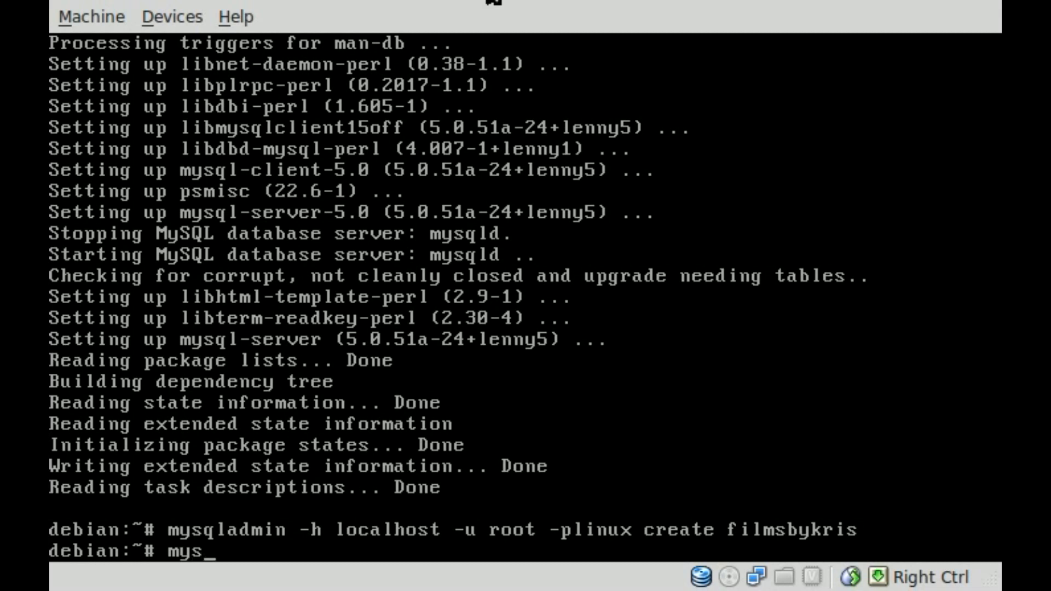
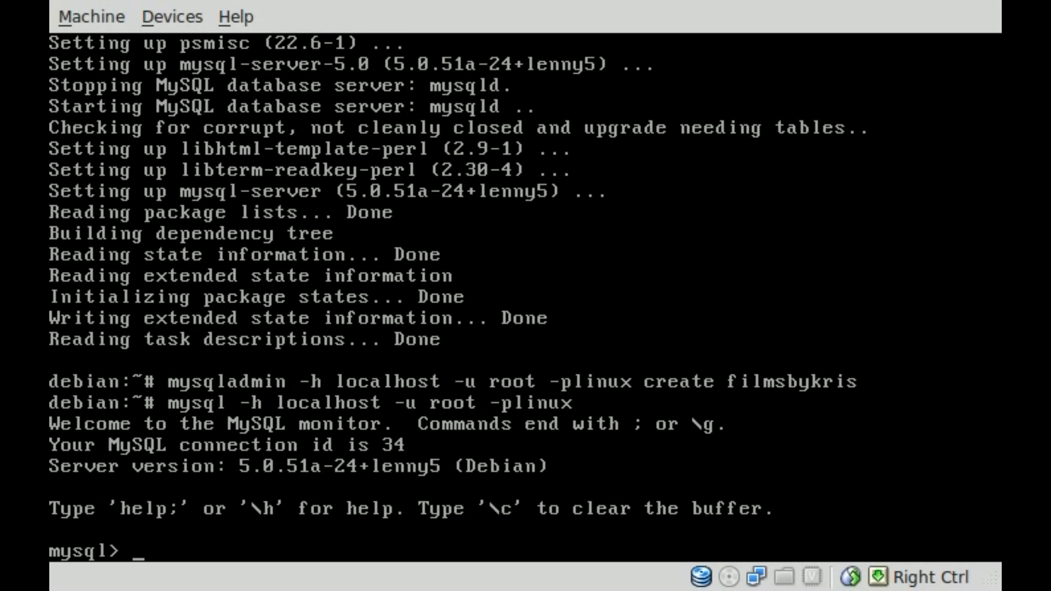
- Connect the mysql client to localhost as root with -h localhost -u root -p
mouse_move(624, 4)
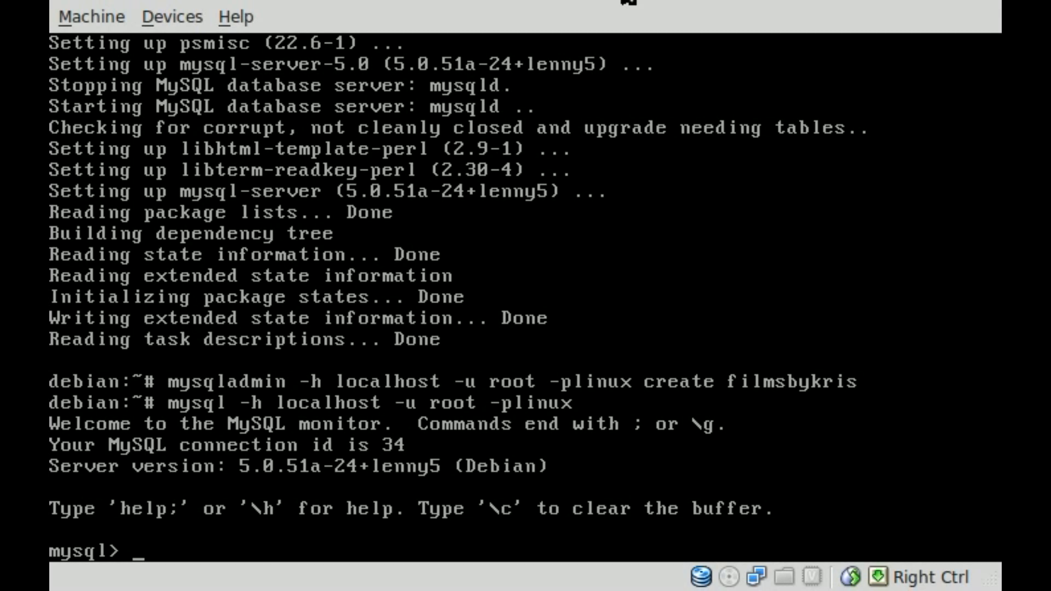
- Switch the MySQL session to the filmsbykris database with 'use filmsbykris'
text(use)
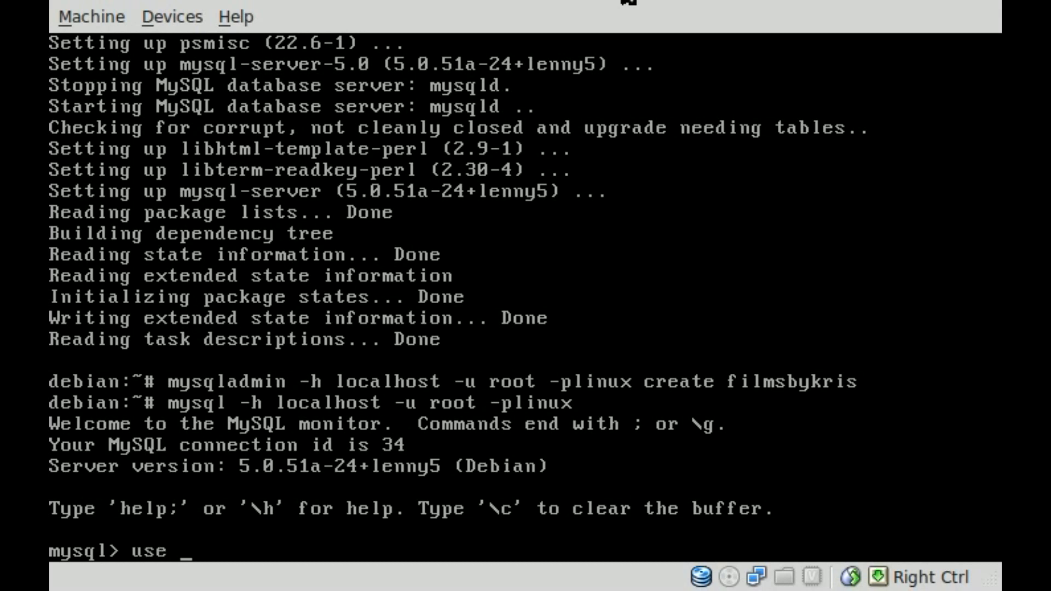
text(filmsbykris)
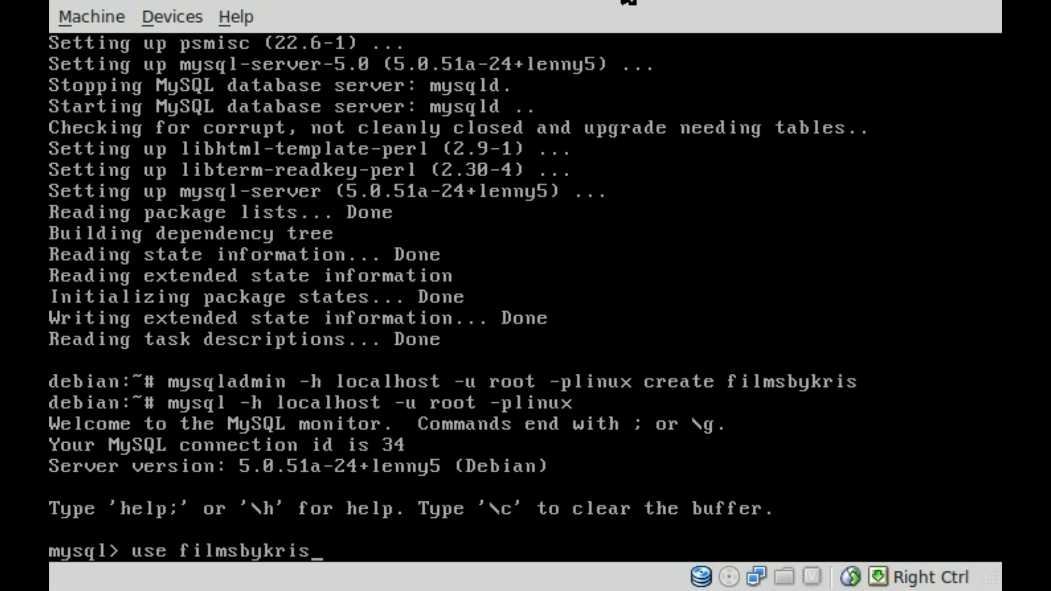
key(Return)
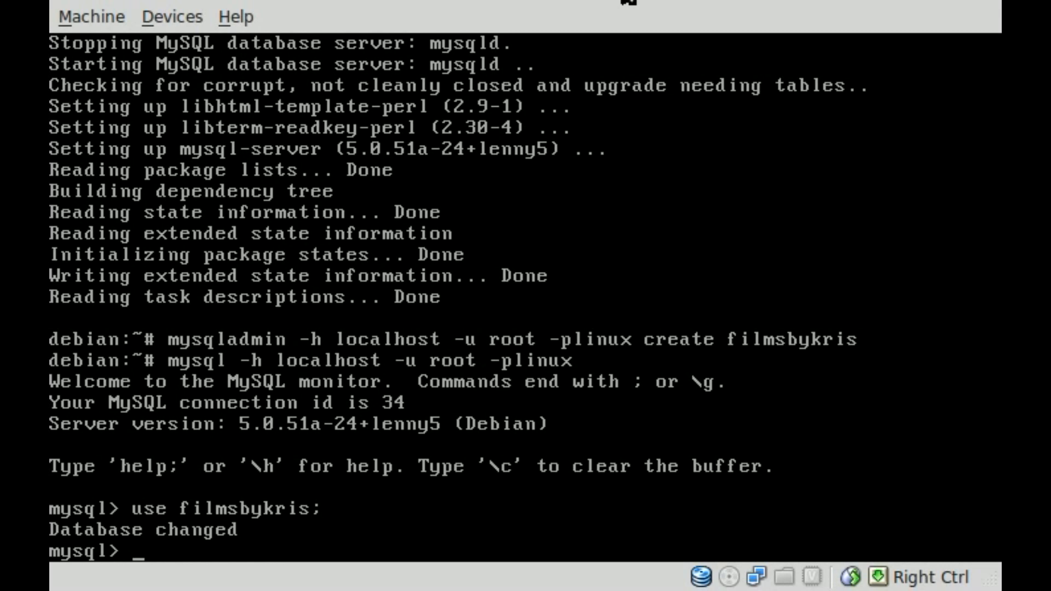
text(create ta)
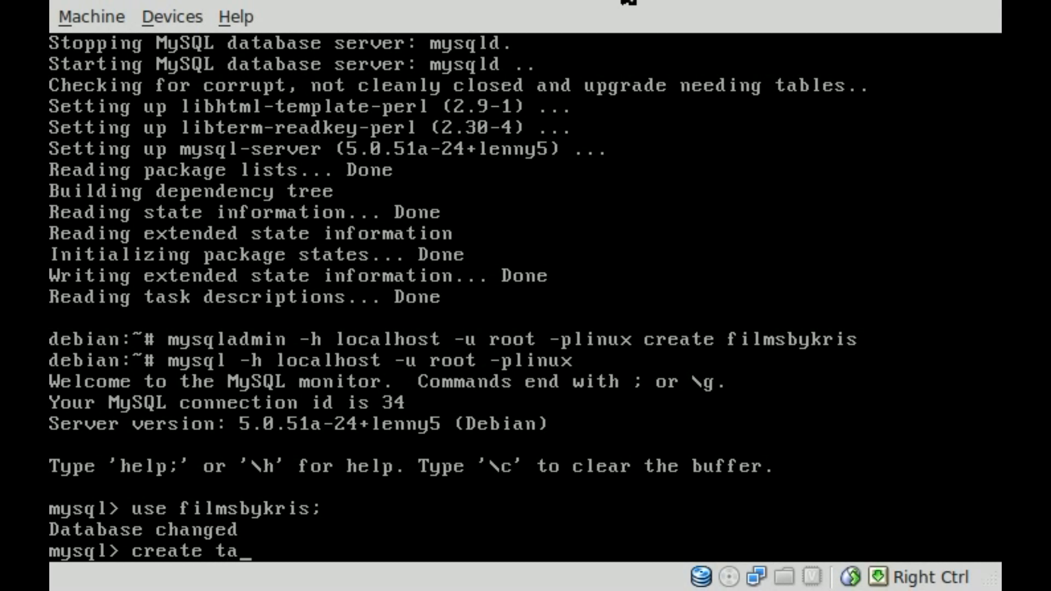
- Start the create table users statement with an fname char(20) column
text(ble)
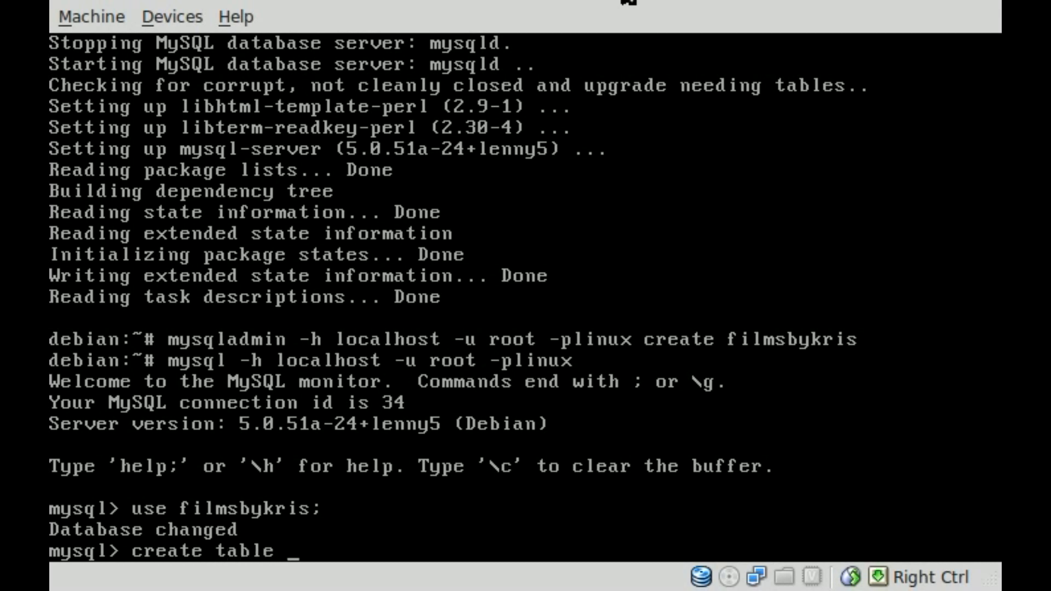
text(users)
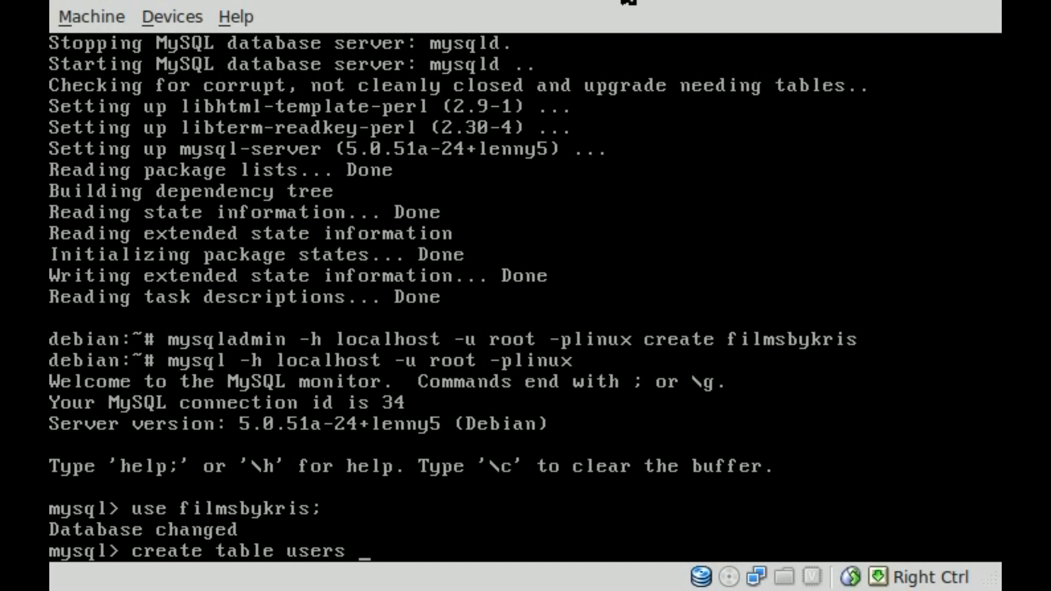
text(())
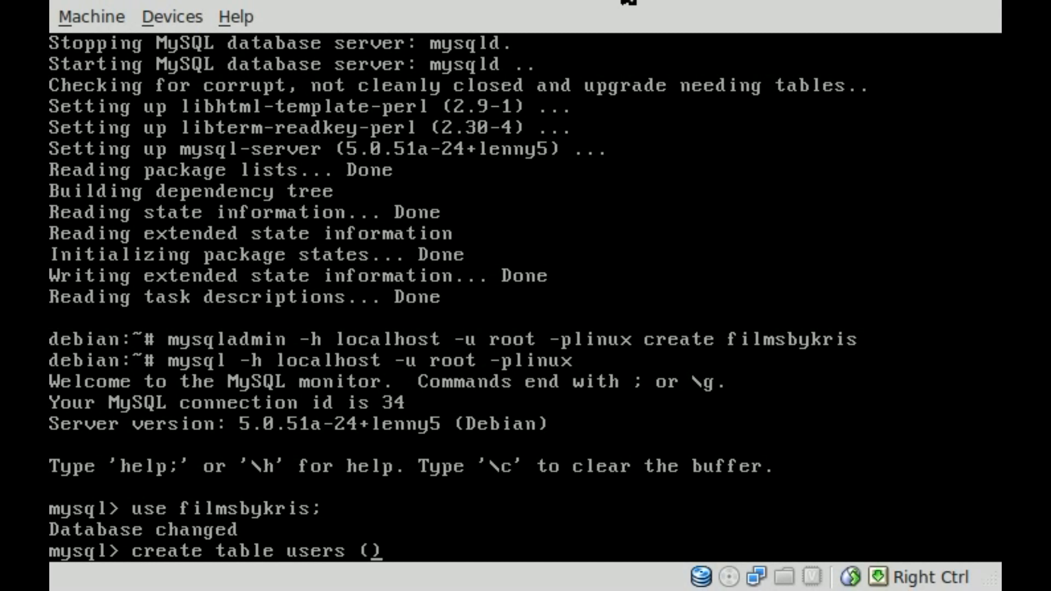
text(fna)
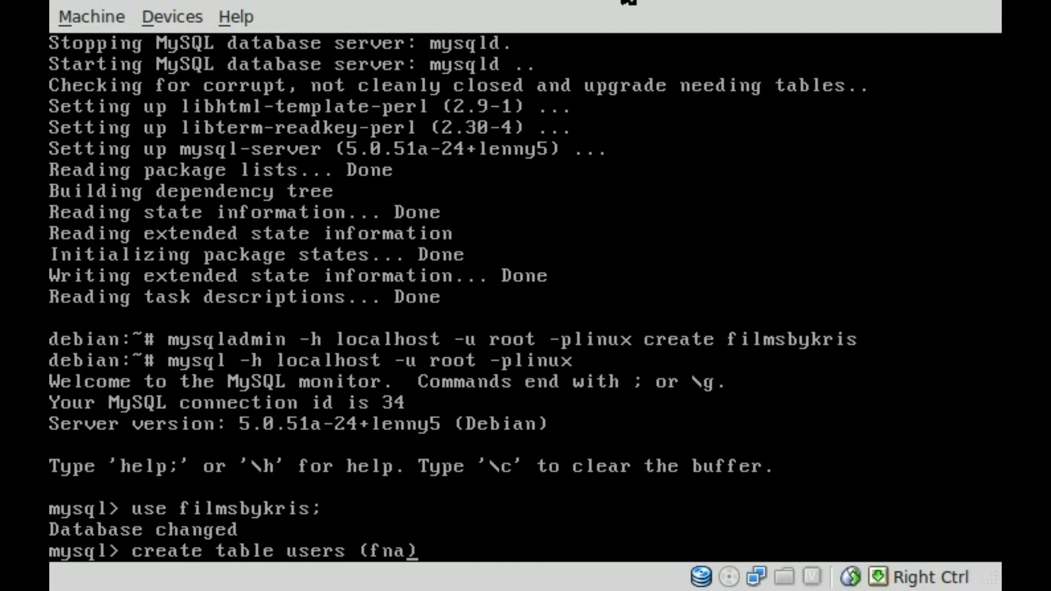
text(me char)
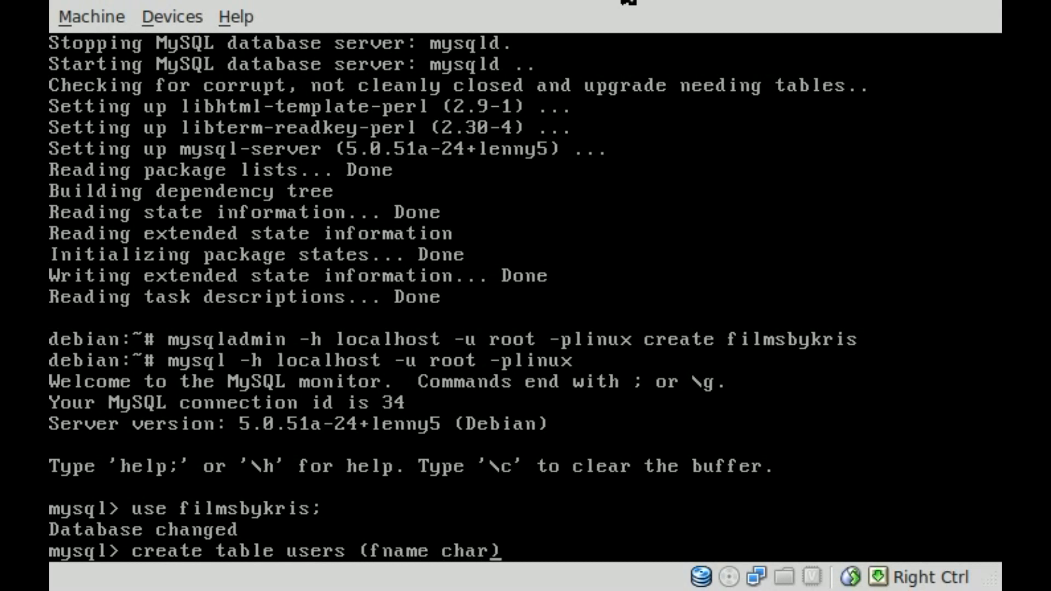
text((20)
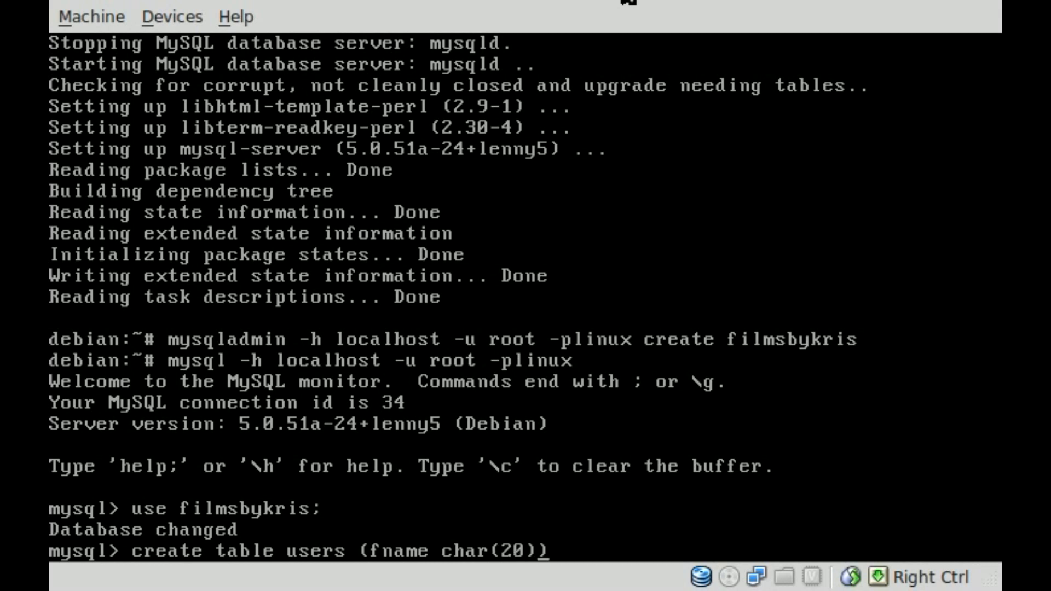
text(,)
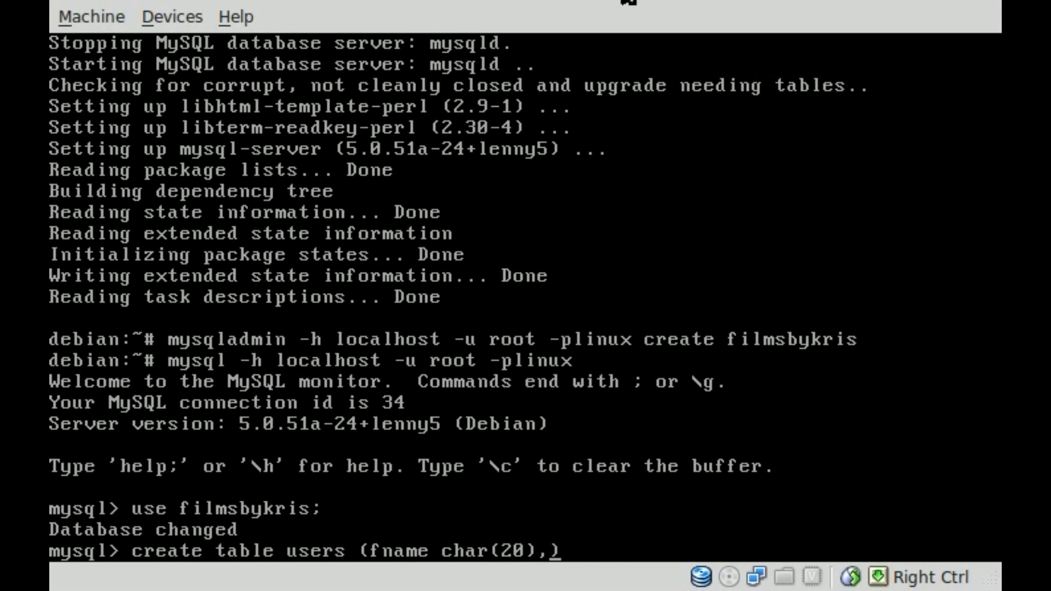
- Add lname and username char(20) columns, fixing a typo, and run the statement
text(l)
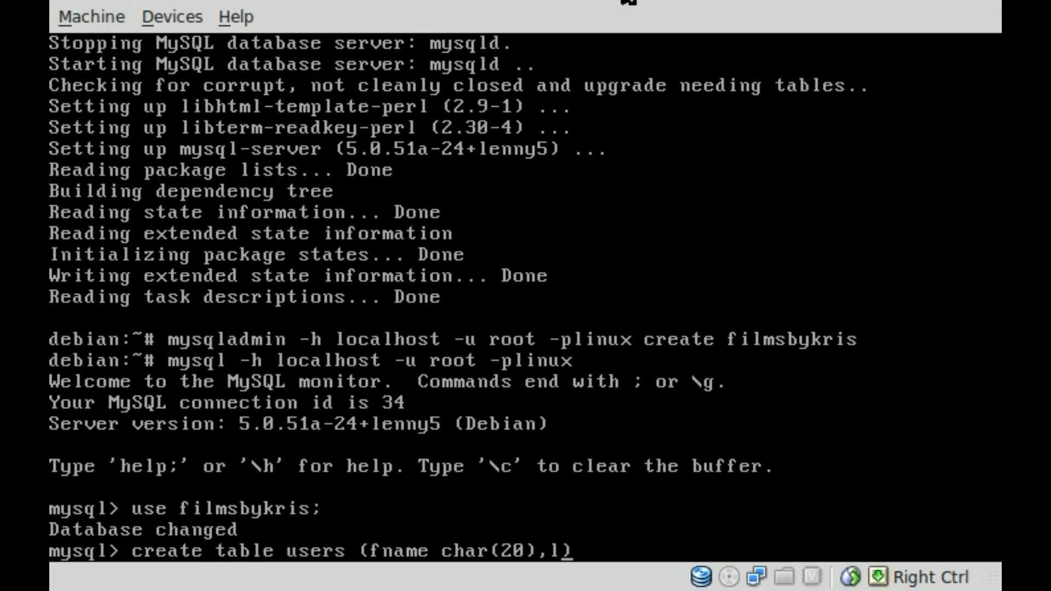
text(name)
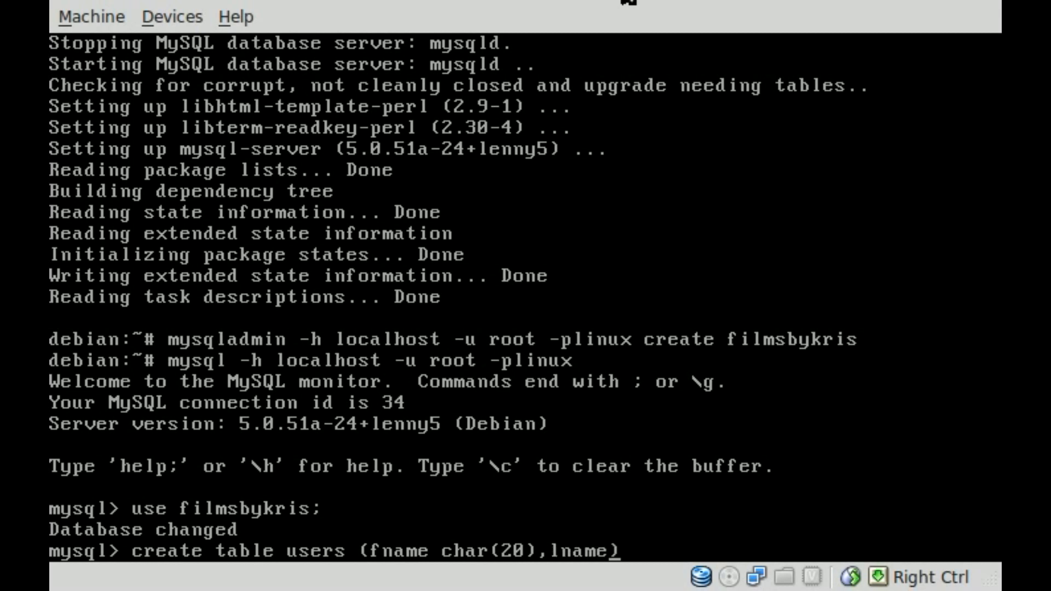
text(char(20)
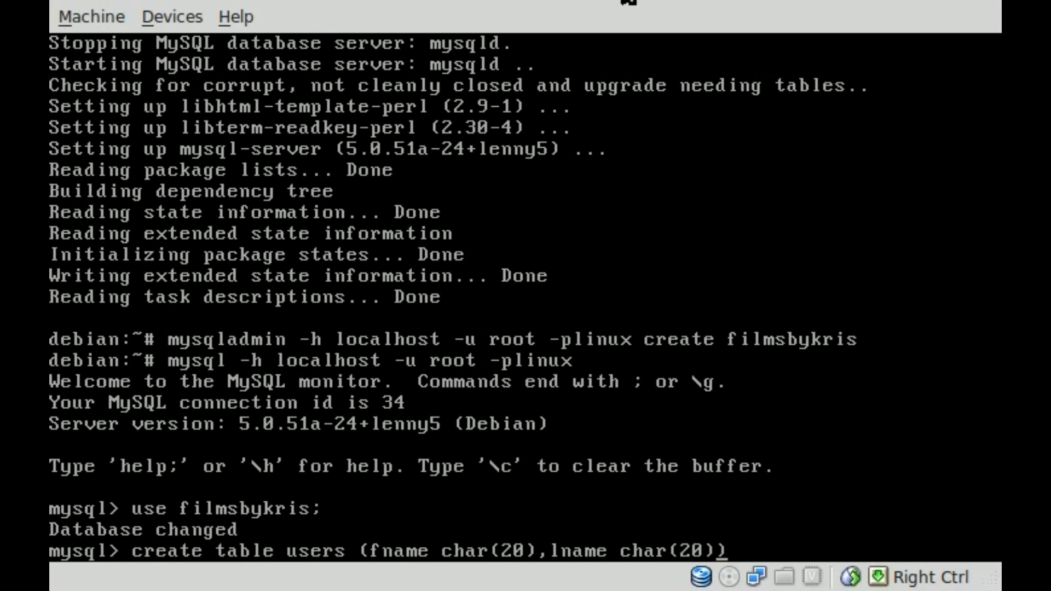
text(,)
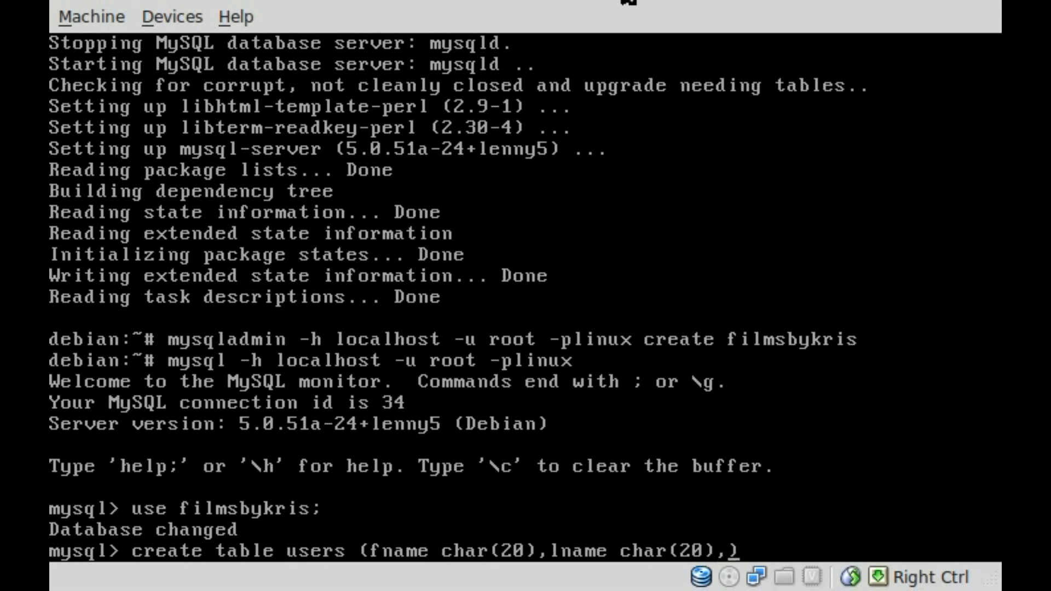
text(usr)
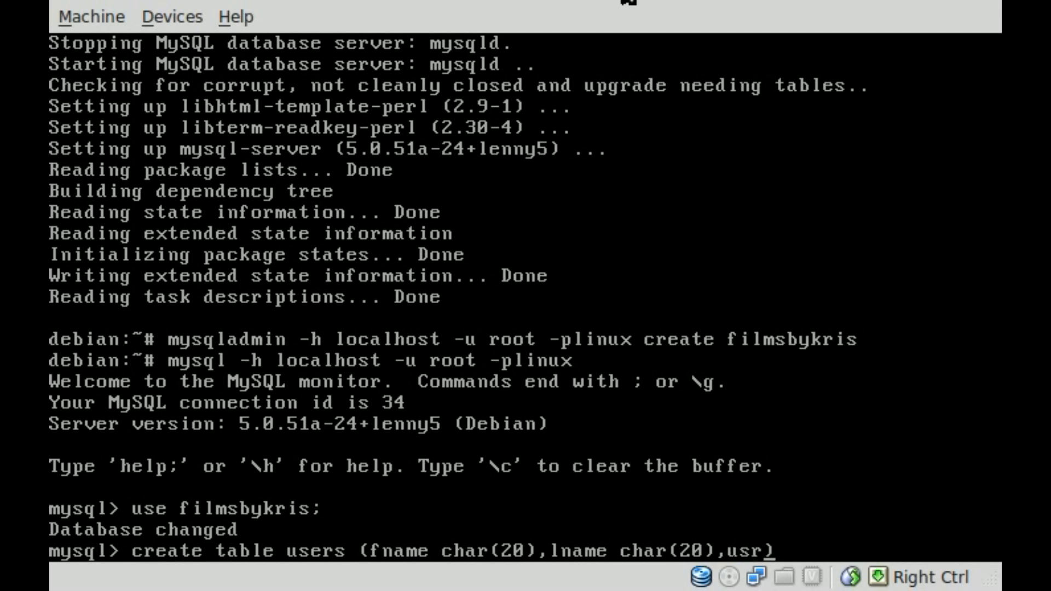
key(Backspace)
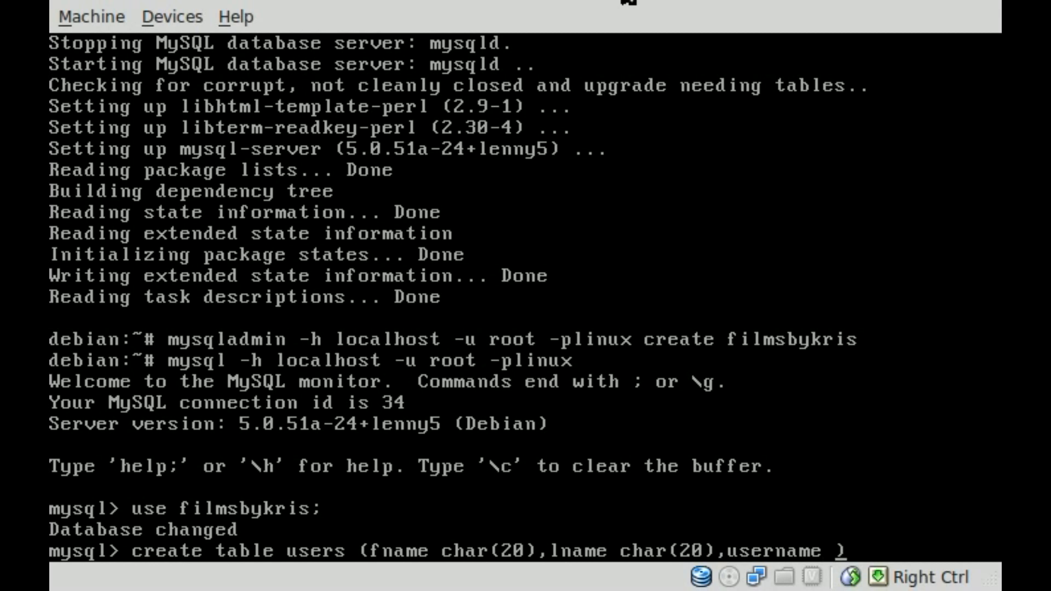
text(char)
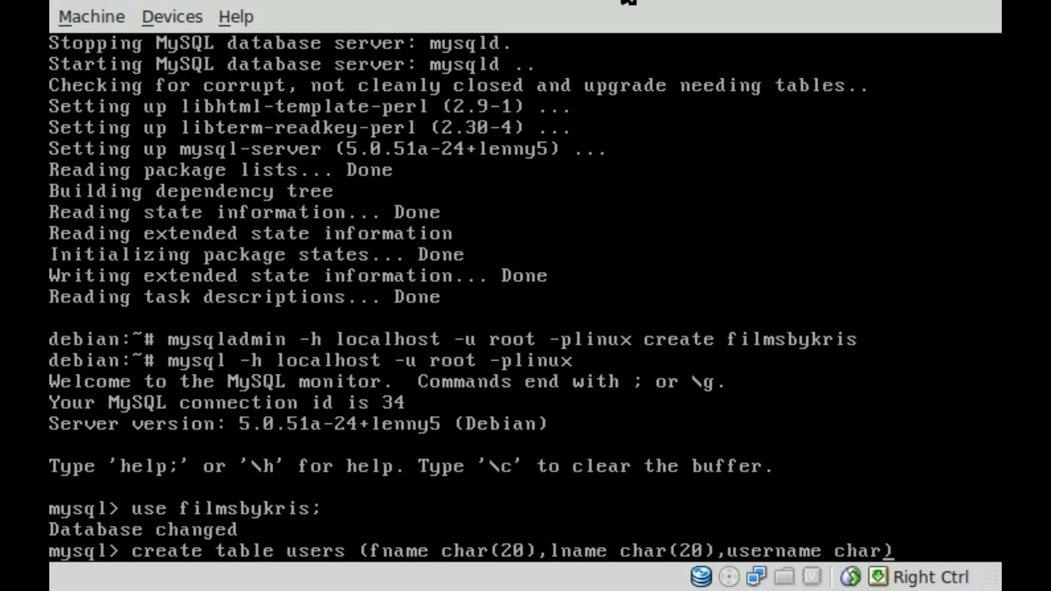
text(20)))
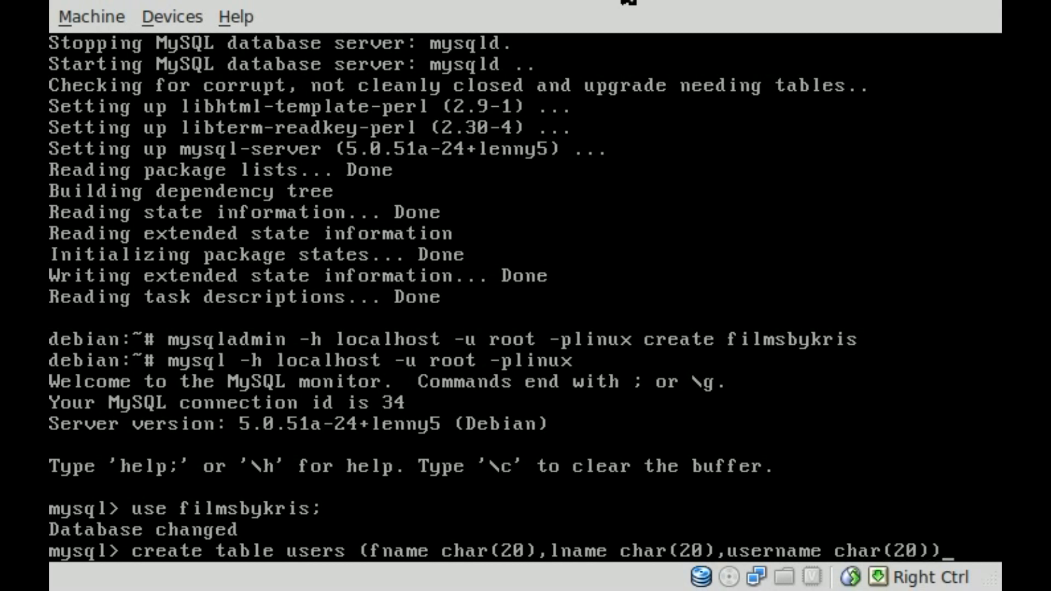
text();)
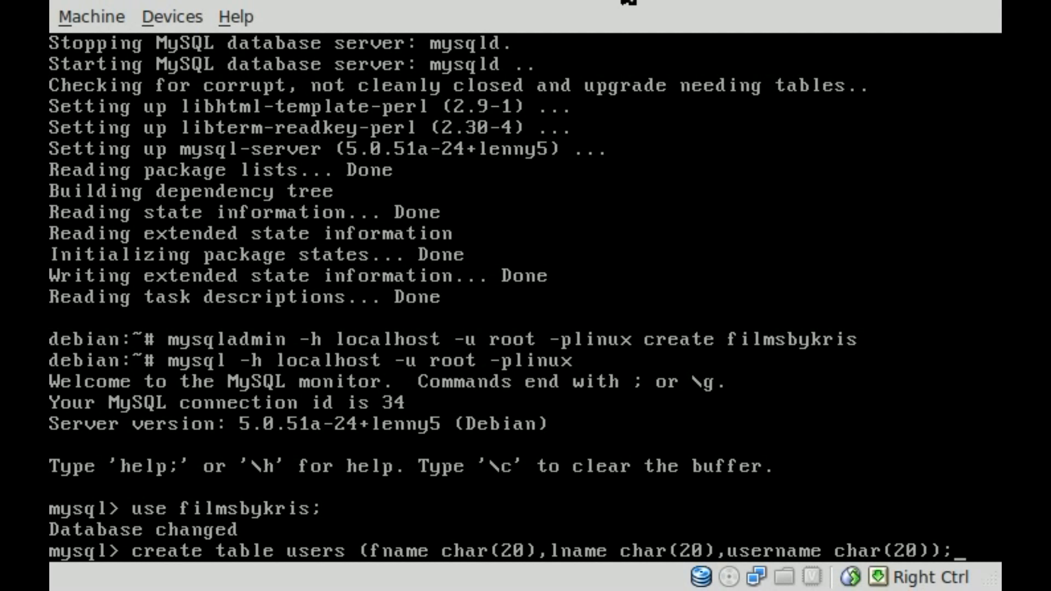
key(Return)
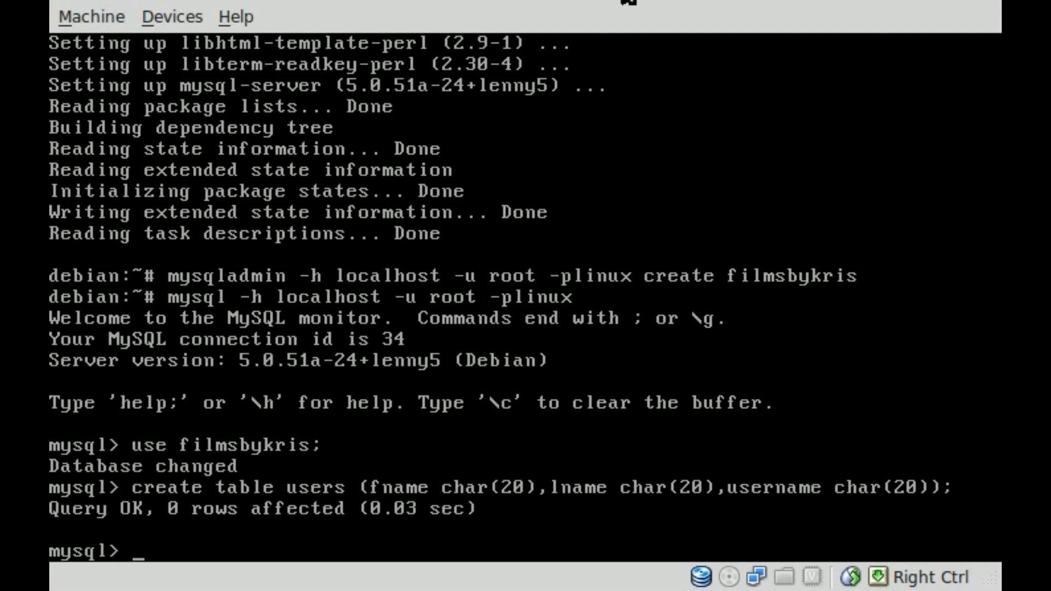
- Run the misspelled 'shaw tables', then correct it to 'show tables;' to list the users table
text(sh)
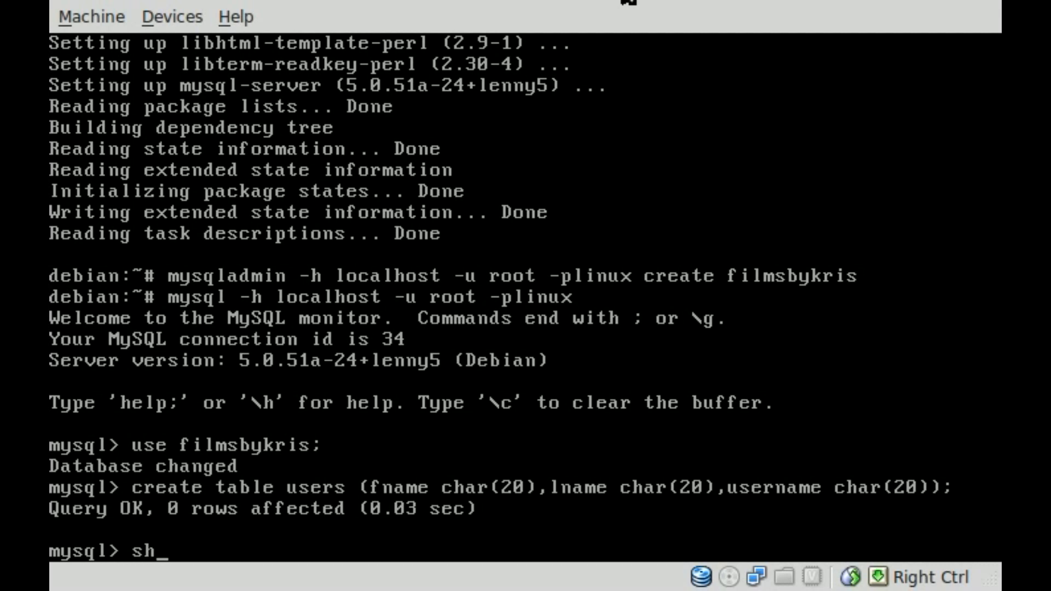
text(aw tables)
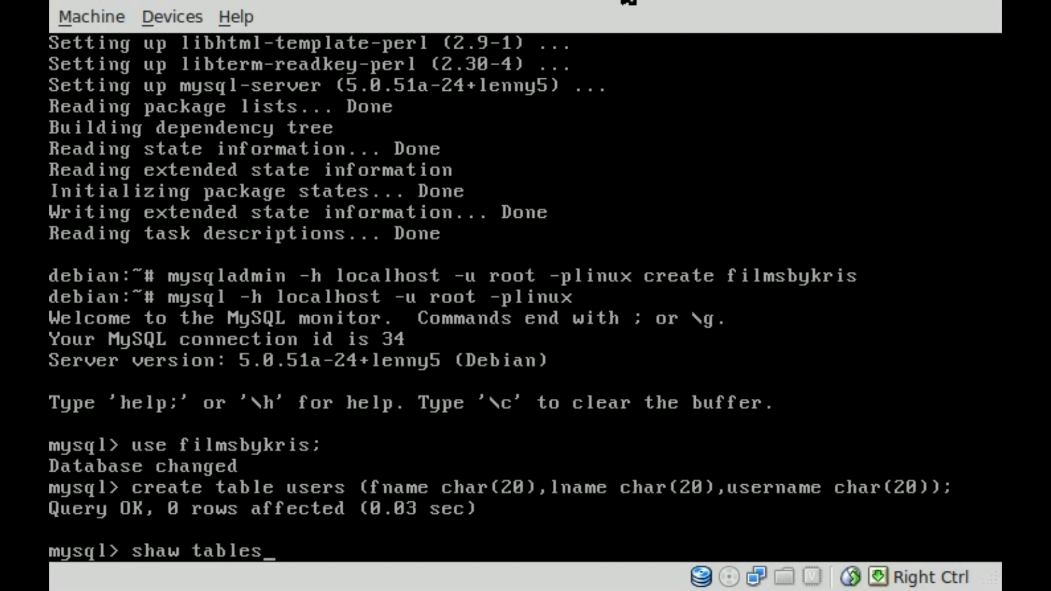
key(Return)
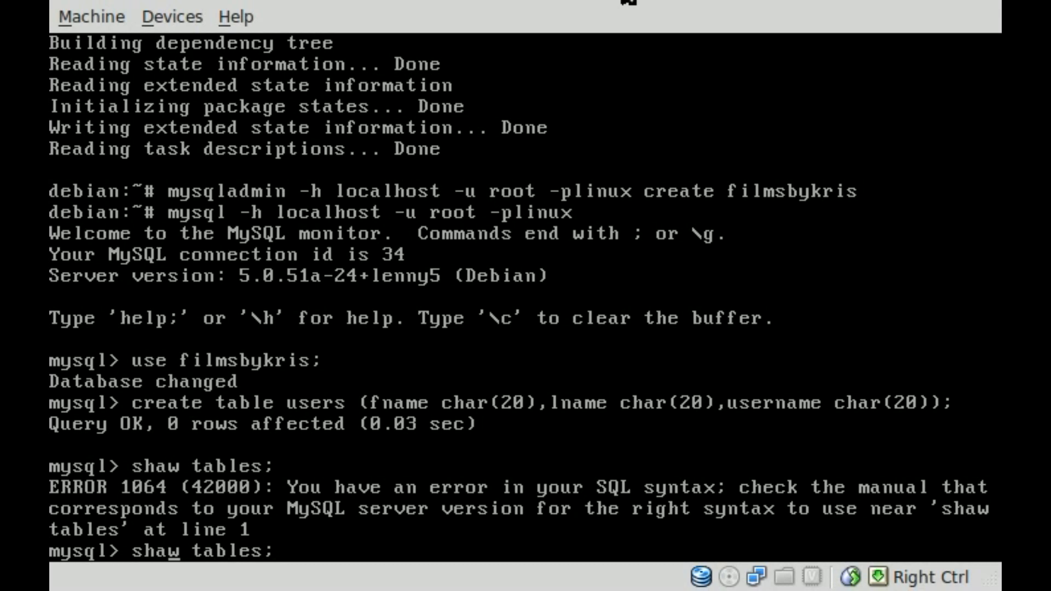
key(Return)
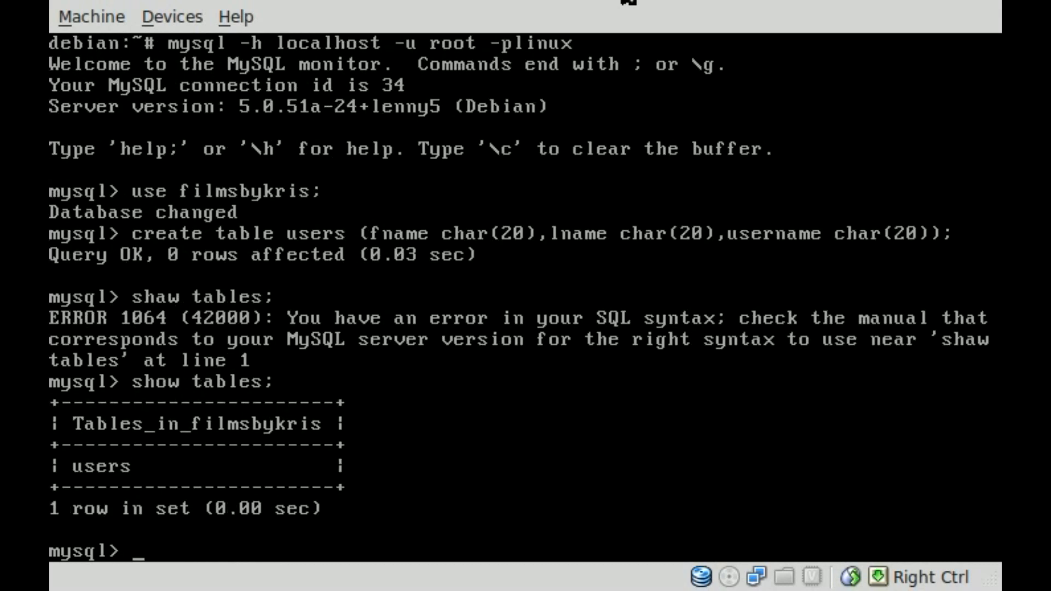
text(show tables;)
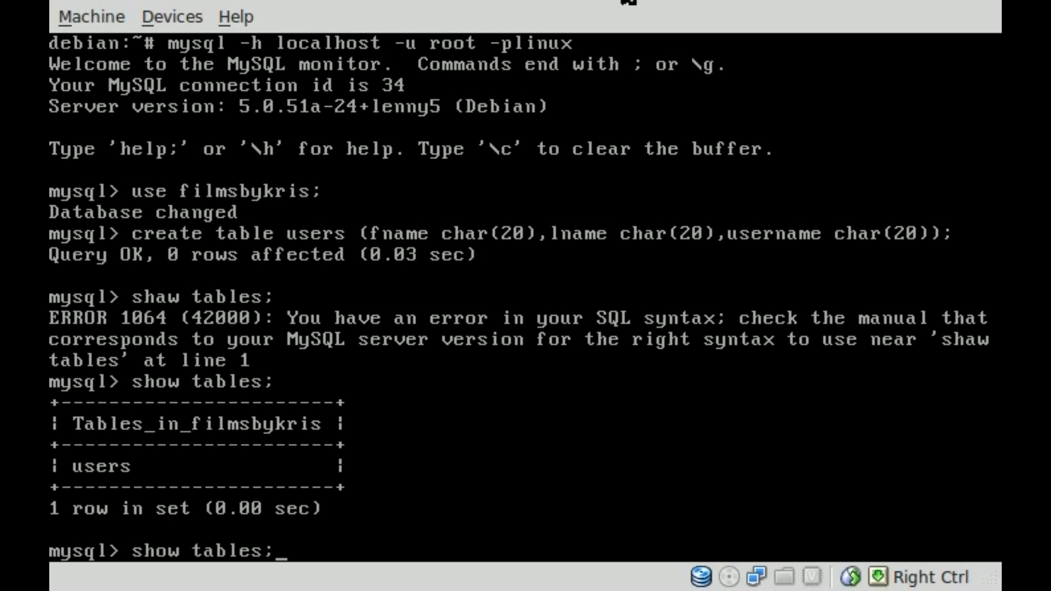
- Submit 'show tables' without its semicolon, leaving MySQL at a continuation prompt
key(Backspace)
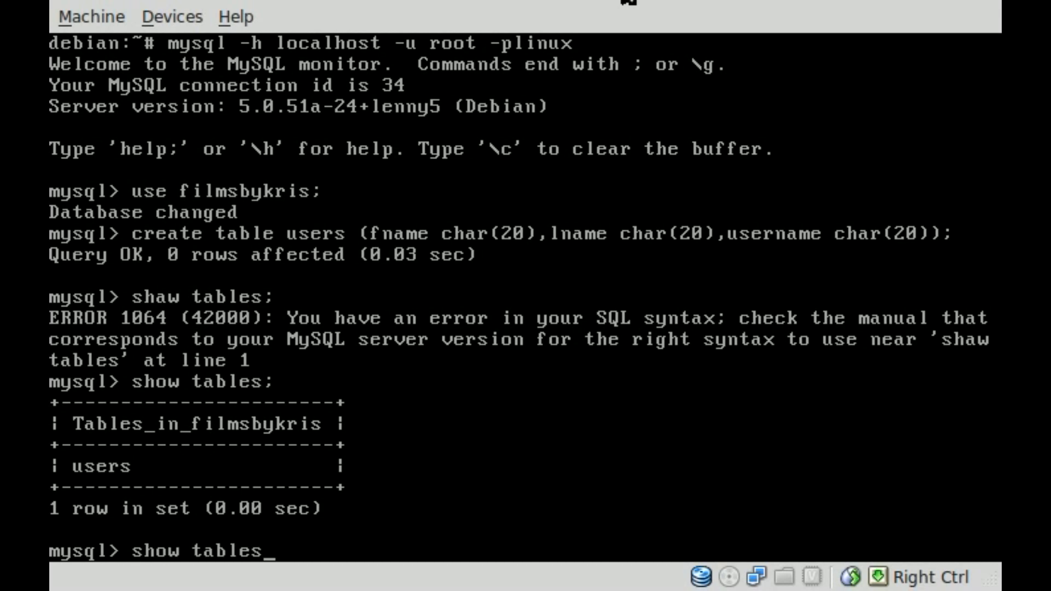
key(Return)
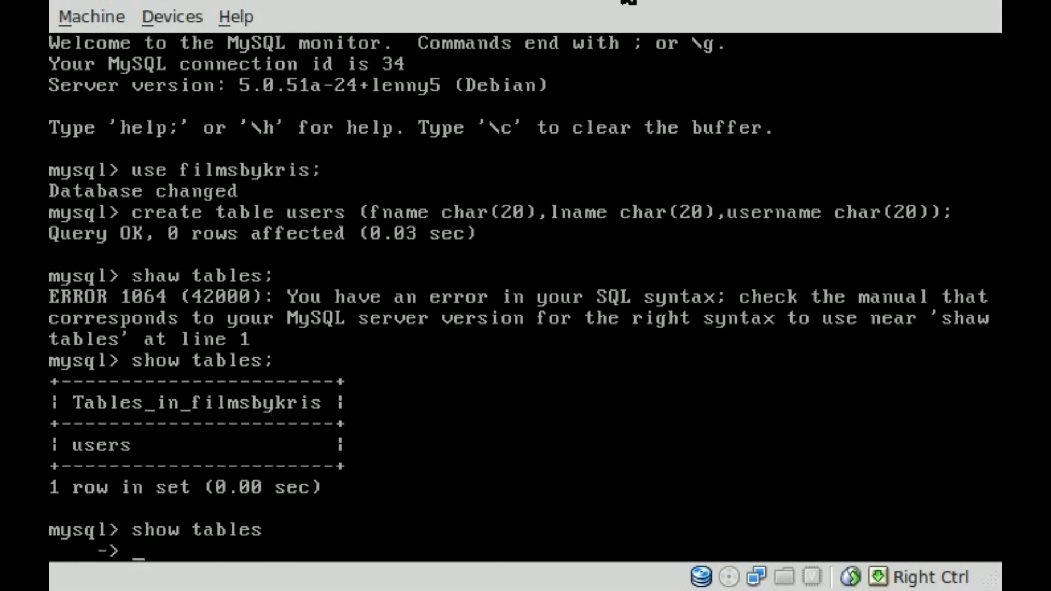